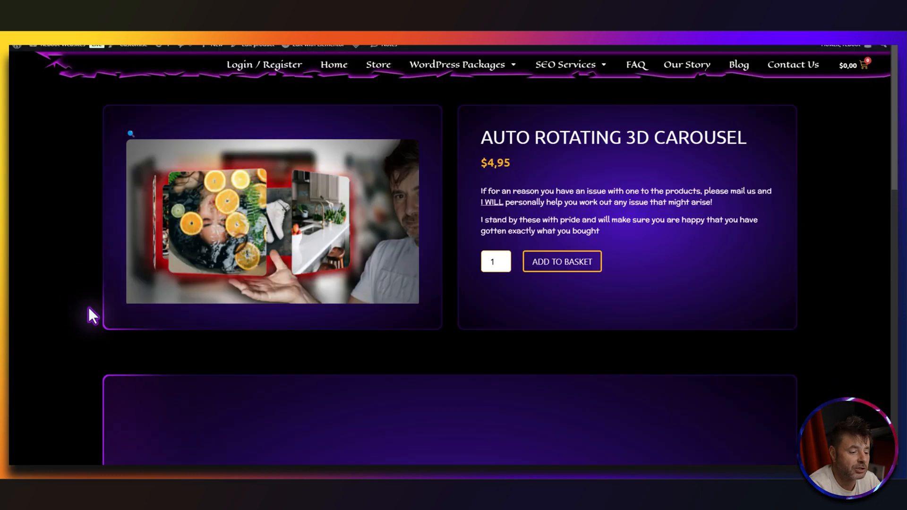
# Open the template library and close it without importing anything.
pyautogui.scroll(-3)
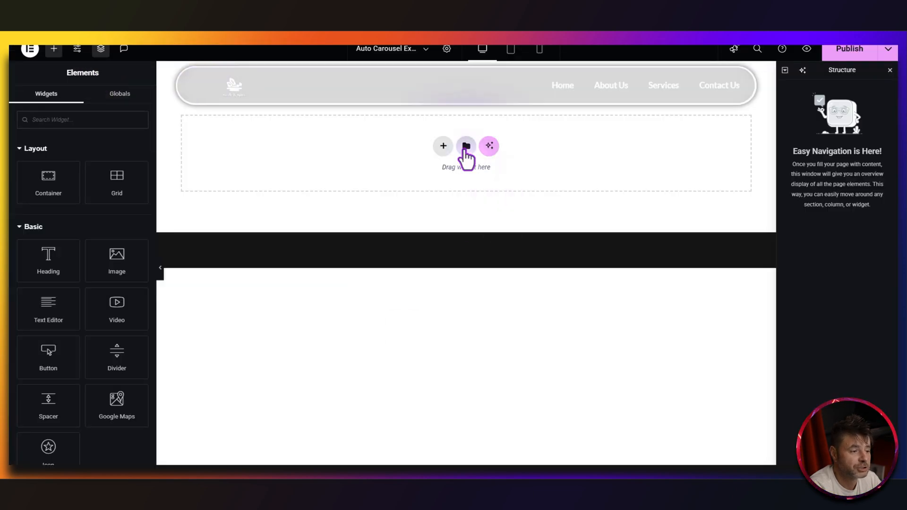
pyautogui.click(466, 146)
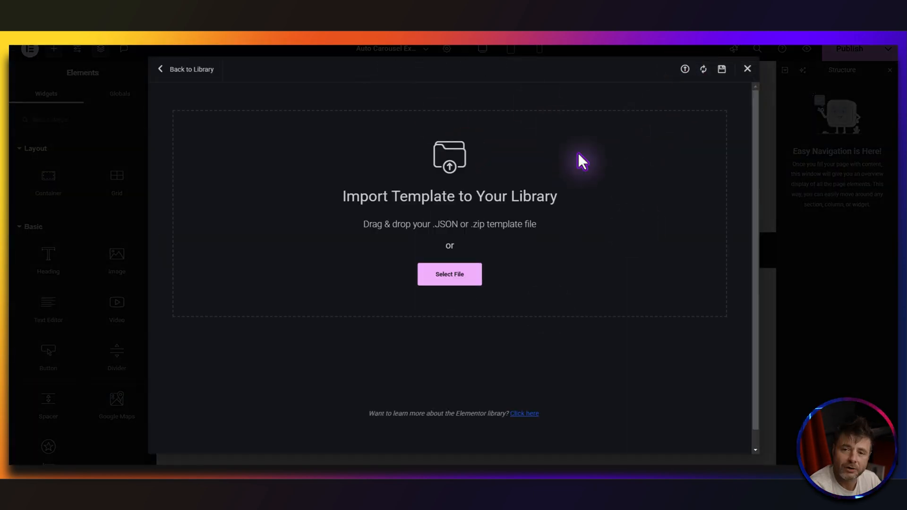
pyautogui.moveTo(641, 296)
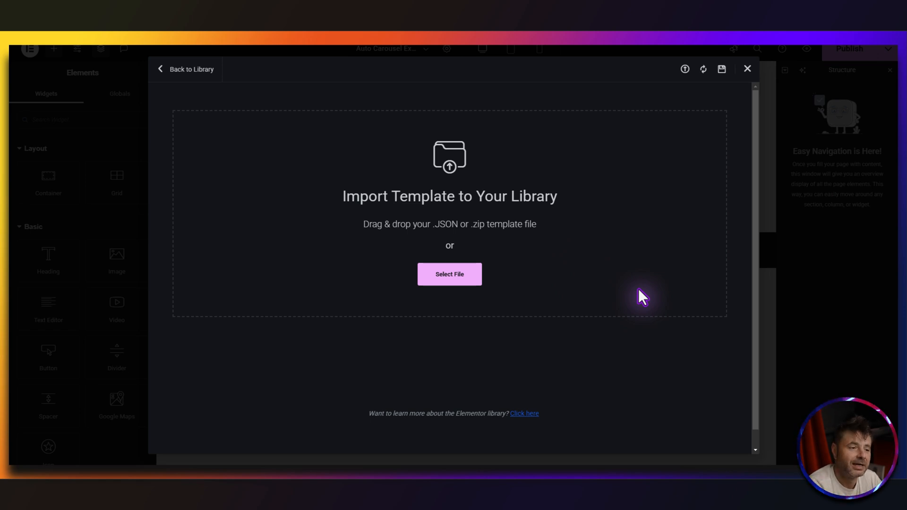
pyautogui.click(747, 69)
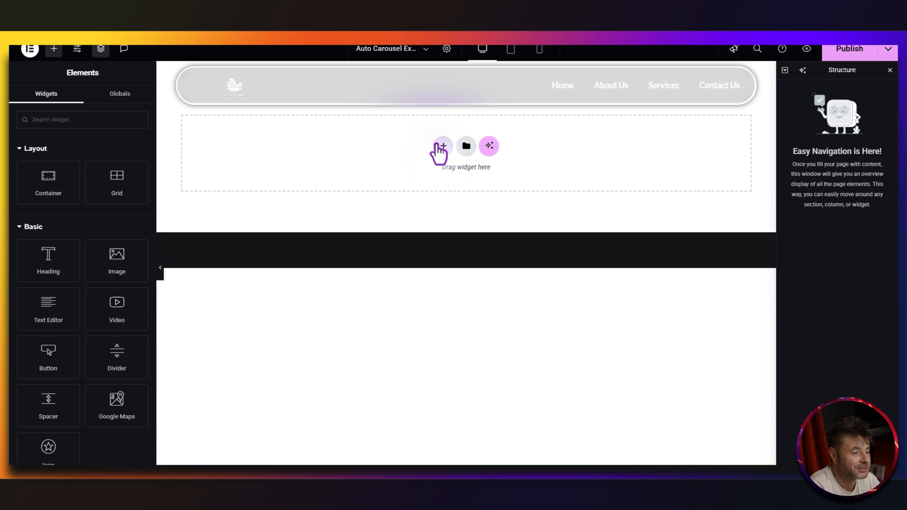
# Add a single-column container and rename it Code Container in Navigator.
pyautogui.click(441, 146)
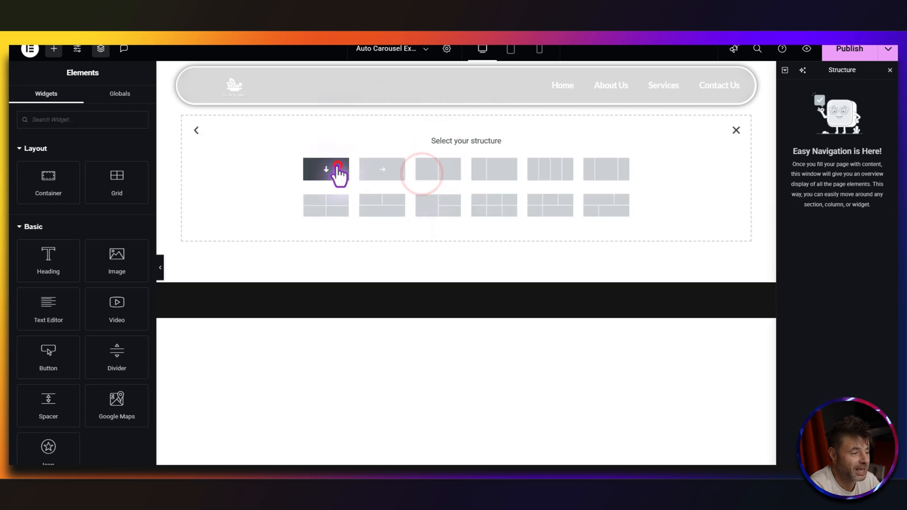
pyautogui.click(325, 168)
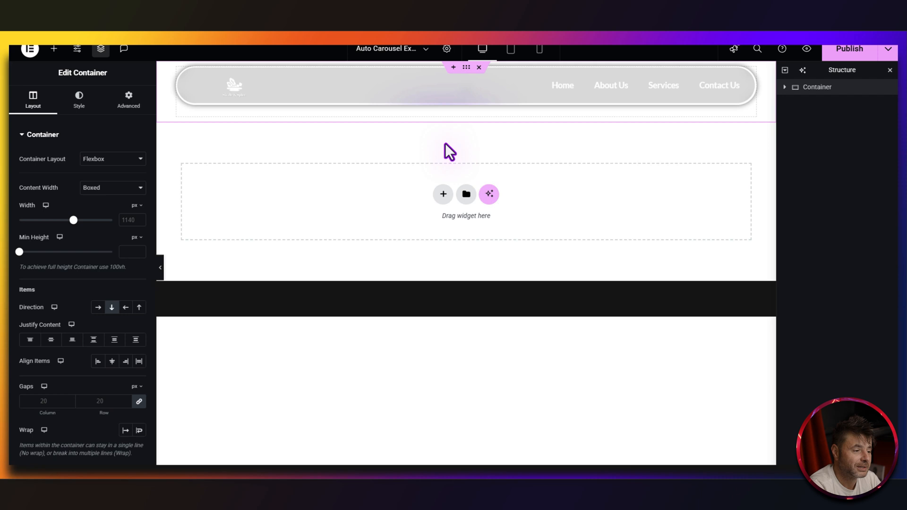
pyautogui.rightClick(451, 151)
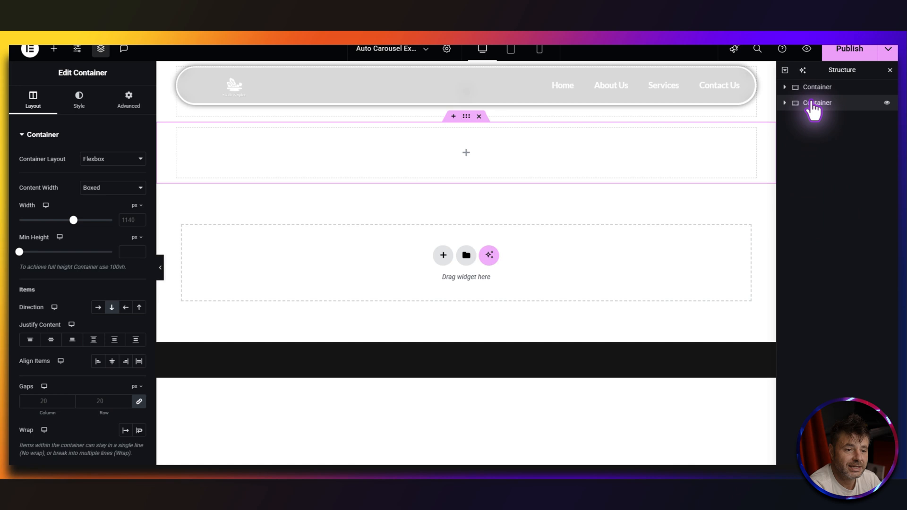
pyautogui.click(817, 102)
pyautogui.write('Code ')
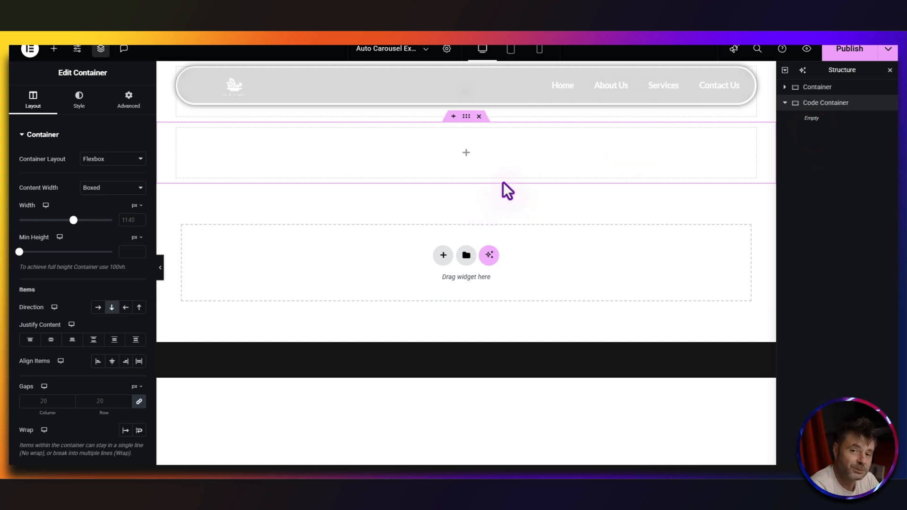
pyautogui.moveTo(291, 227)
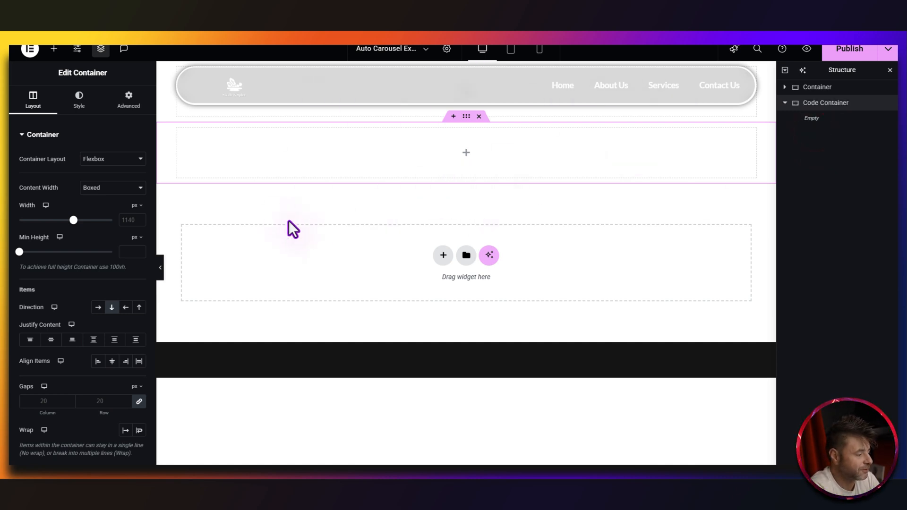
# Set the Code Container's gaps and padding to 0.
pyautogui.click(43, 401)
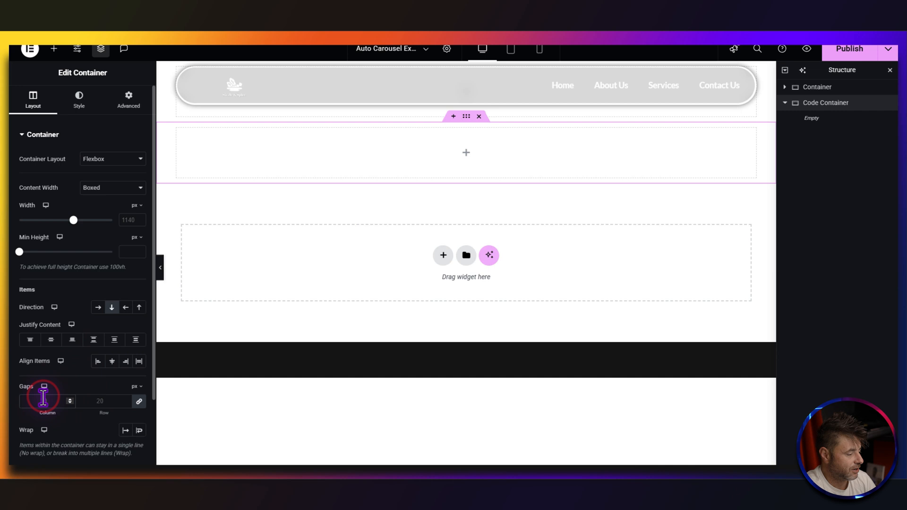
pyautogui.click(128, 98)
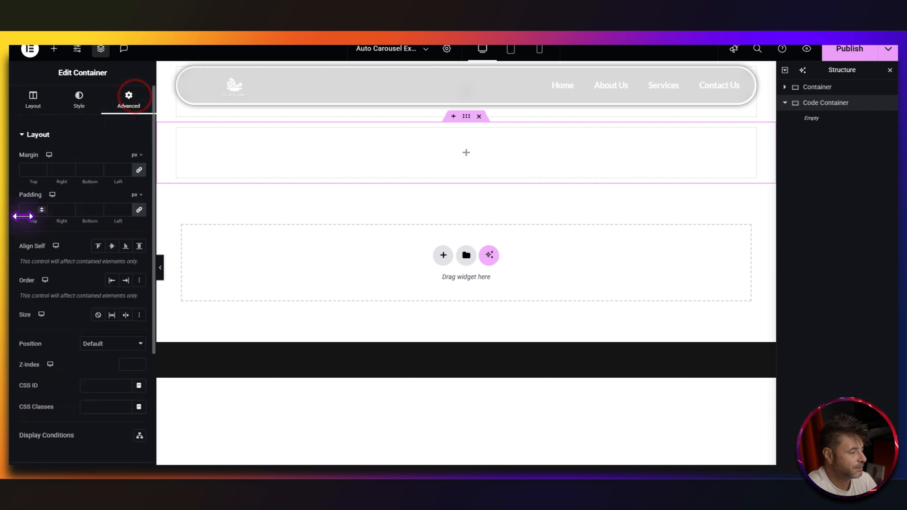
pyautogui.write('0')
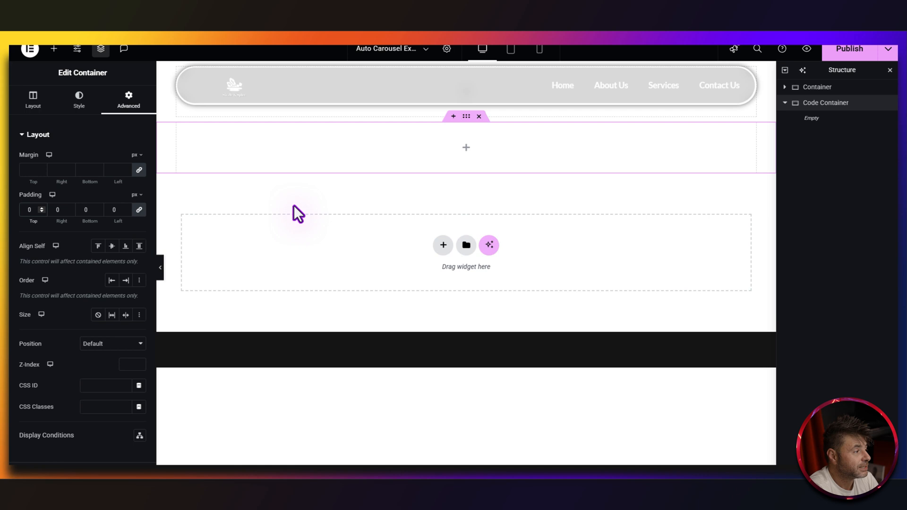
pyautogui.click(53, 48)
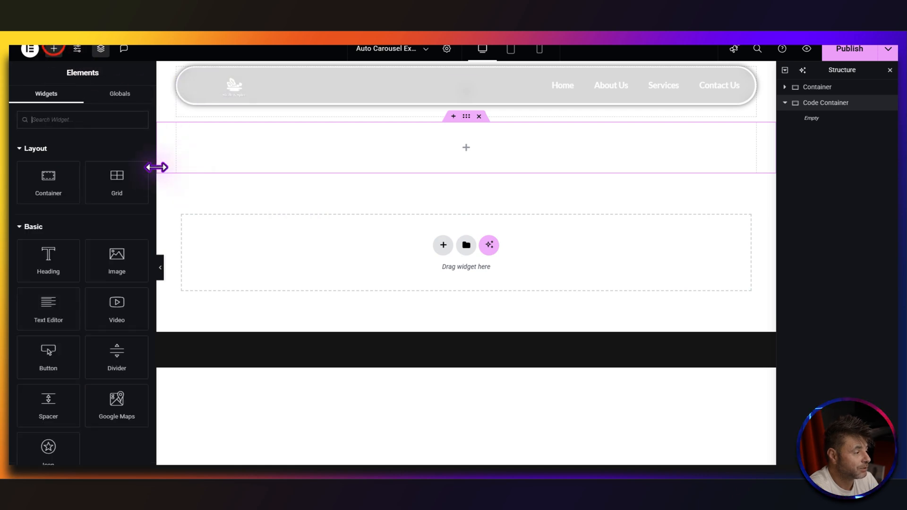
pyautogui.moveTo(155, 173)
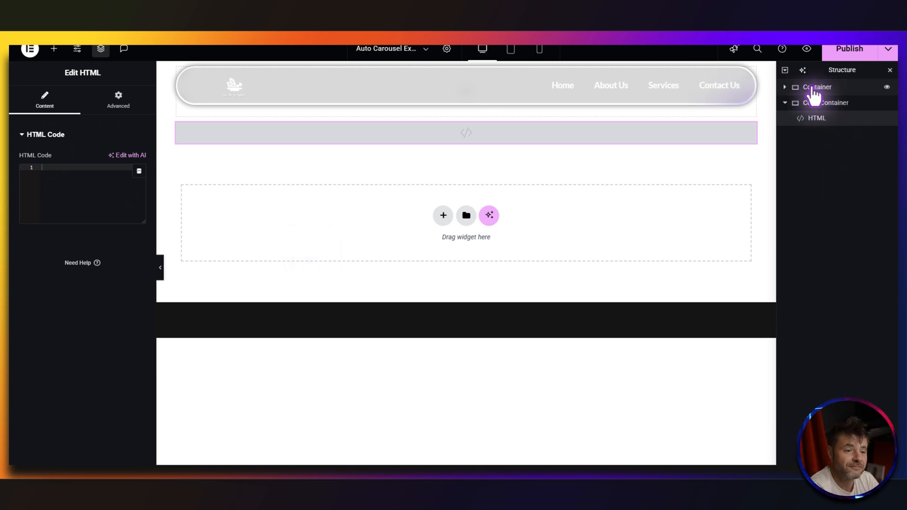
# Rename the top container Scene Container, 100vh tall with 0 gaps, laid out in a row.
pyautogui.click(817, 87)
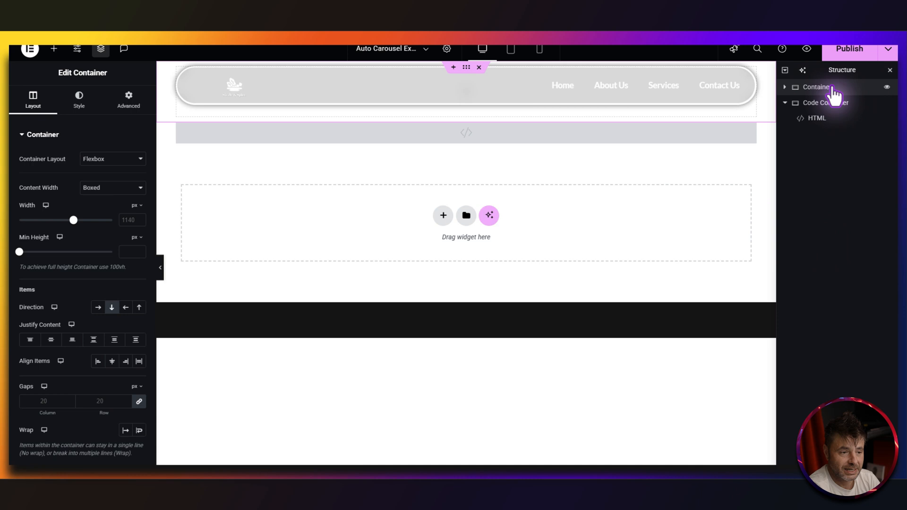
pyautogui.moveTo(819, 87)
pyautogui.write('Scene ')
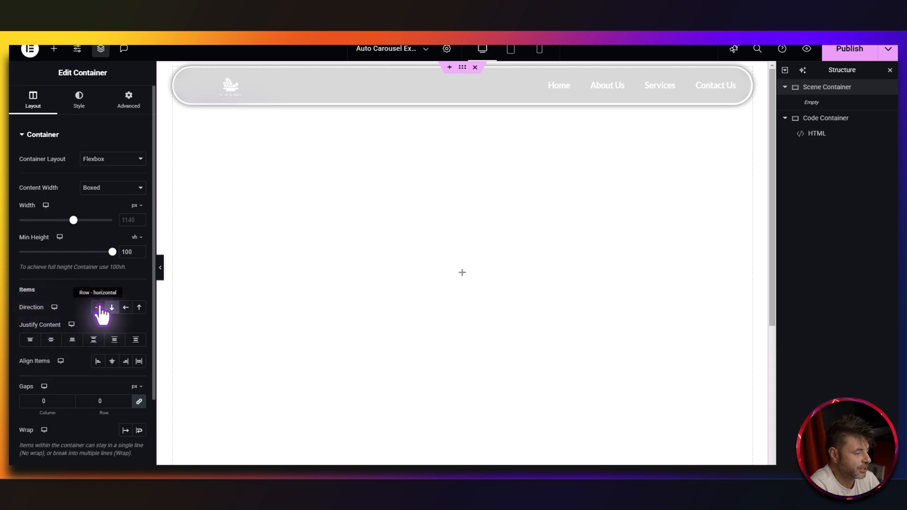
pyautogui.click(98, 308)
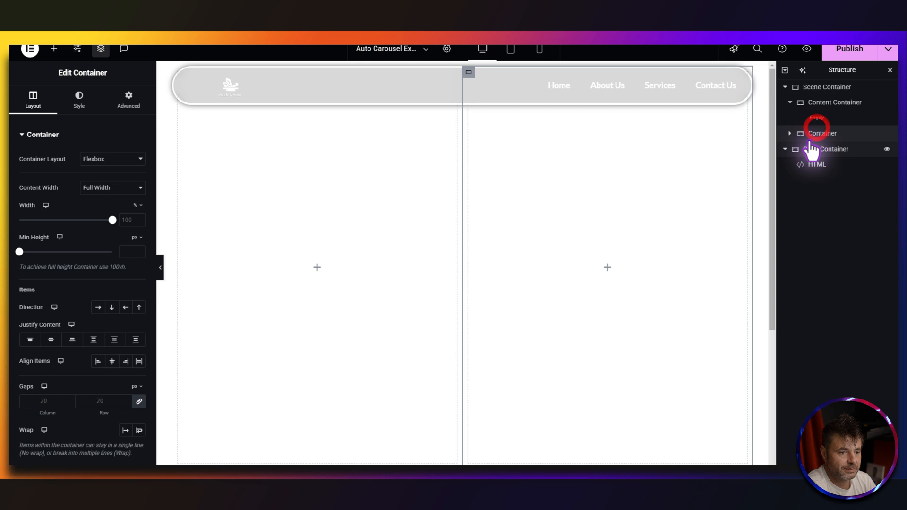
# Rename the right container Gallery Scene and centre content in it and the Content Container.
pyautogui.click(822, 133)
pyautogui.write('Gallery Scene')
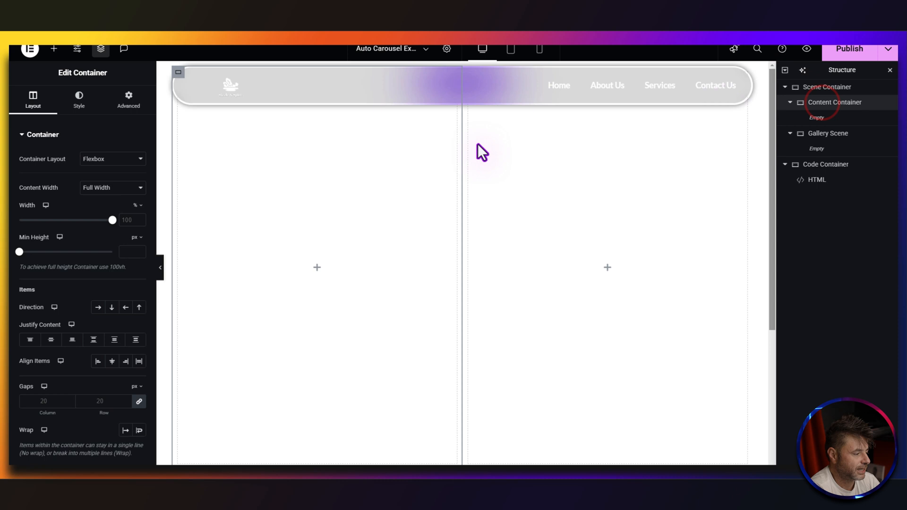
pyautogui.click(50, 340)
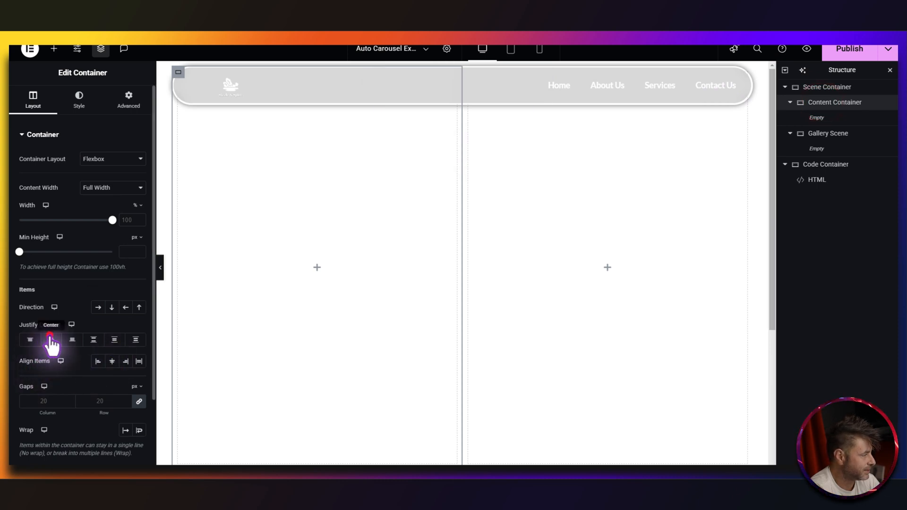
pyautogui.click(51, 340)
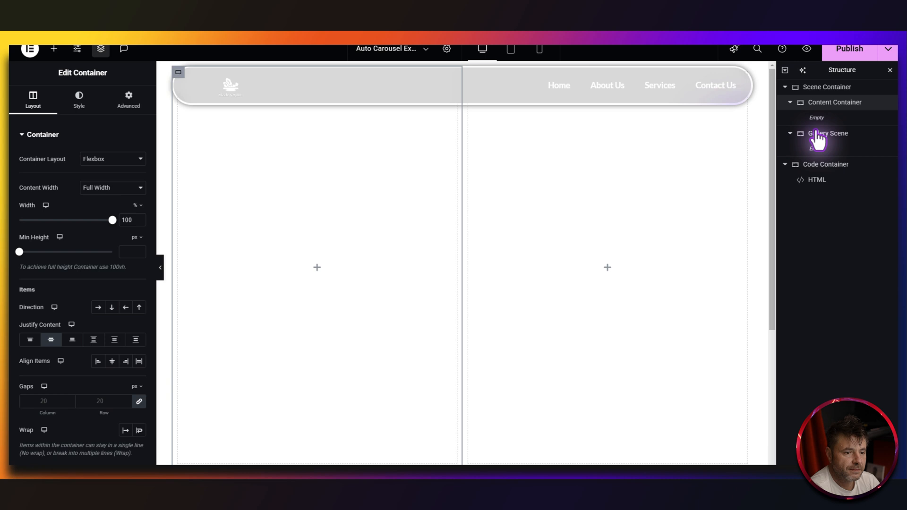
pyautogui.click(829, 133)
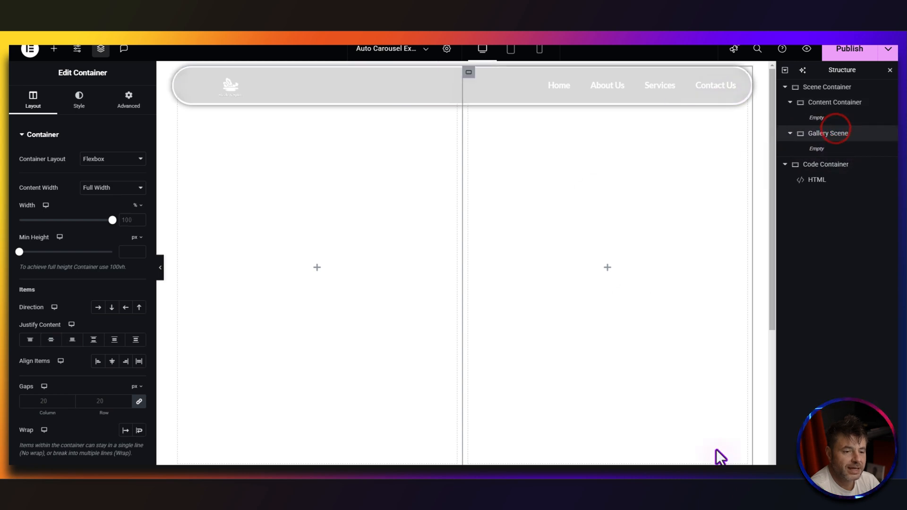
pyautogui.moveTo(99, 229)
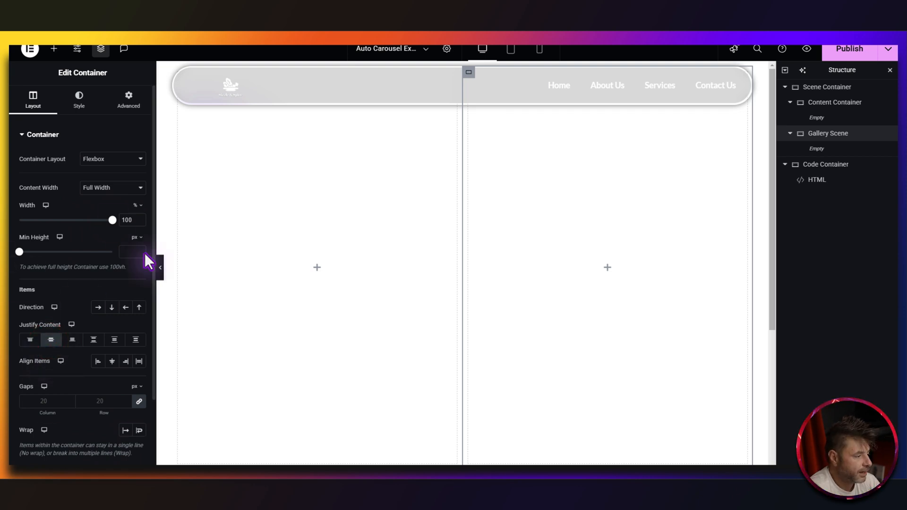
pyautogui.click(128, 99)
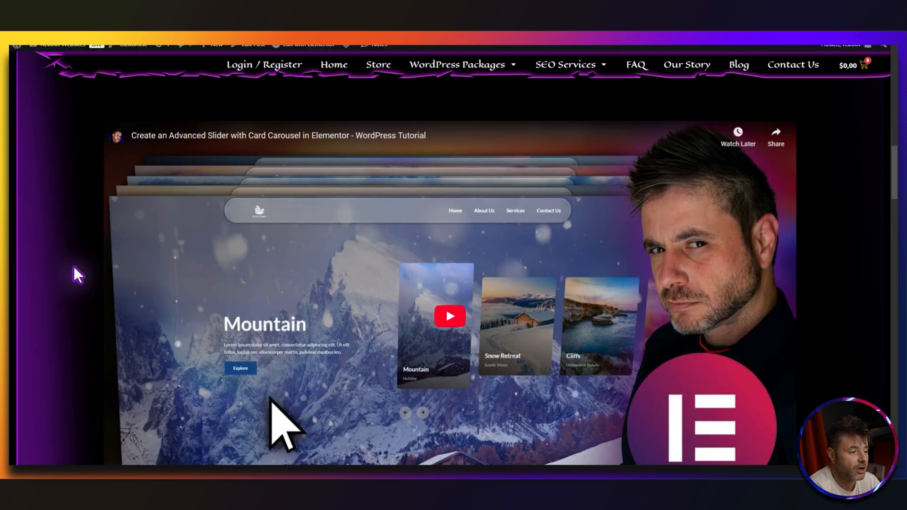
# Scroll the blog post through the Reboot-Auto-Gallery class names and gallery CSS code.
pyautogui.scroll(-3)
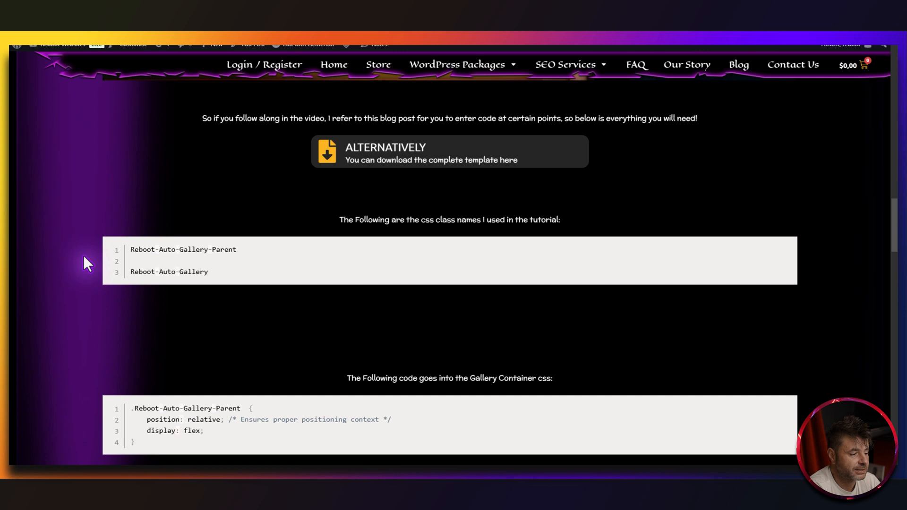
pyautogui.scroll(-3)
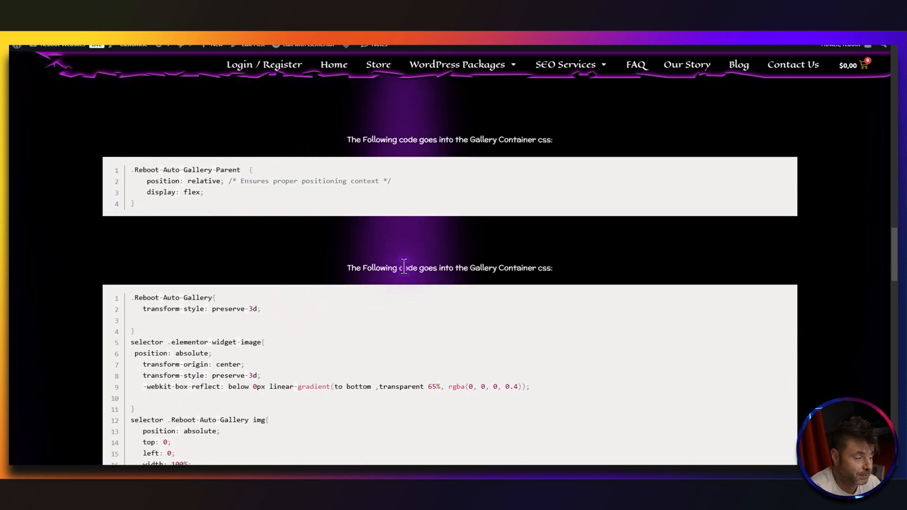
pyautogui.scroll(3)
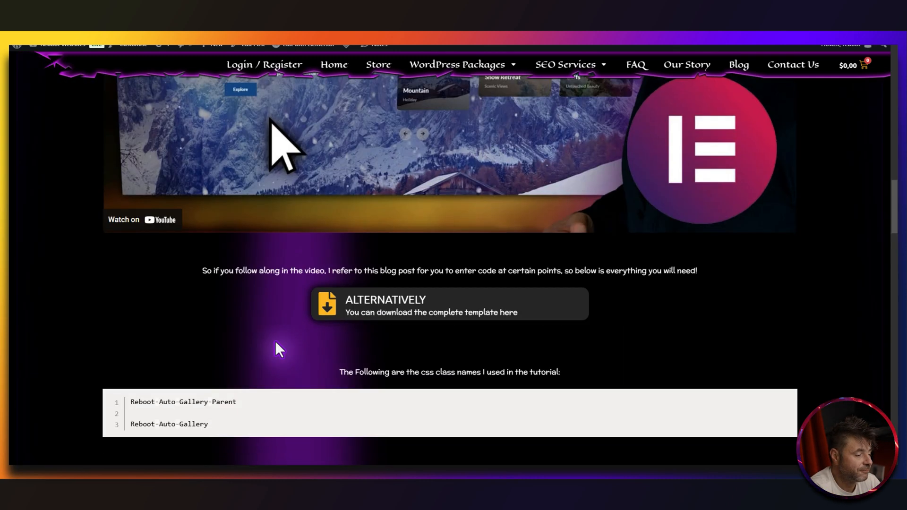
pyautogui.scroll(-3)
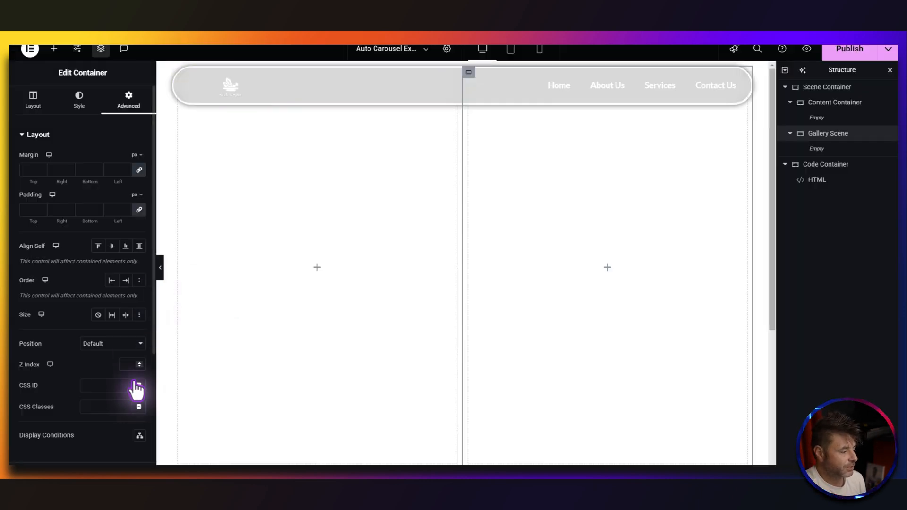
# Enter the Gallery-Parent class name, rename the inner container Gallery and set 215px minimum height.
pyautogui.write('to-Gallery-Parent')
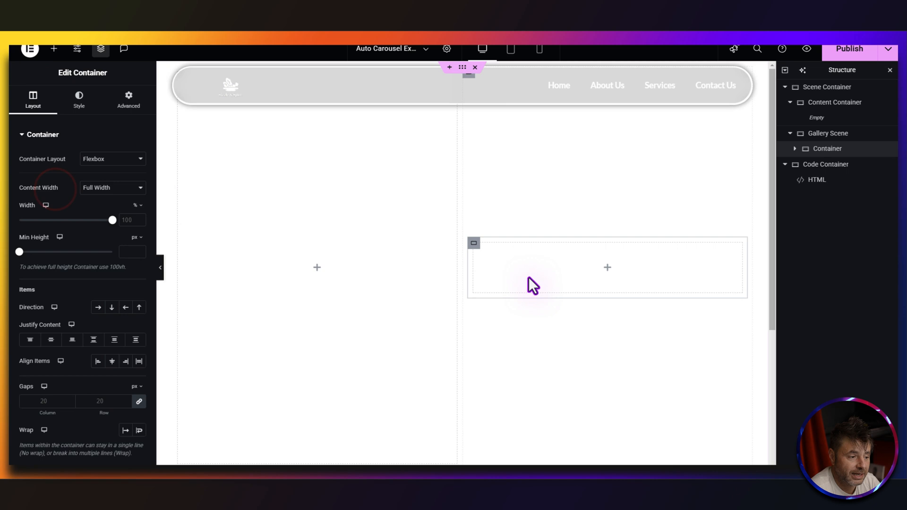
pyautogui.click(828, 149)
pyautogui.write('Gallery')
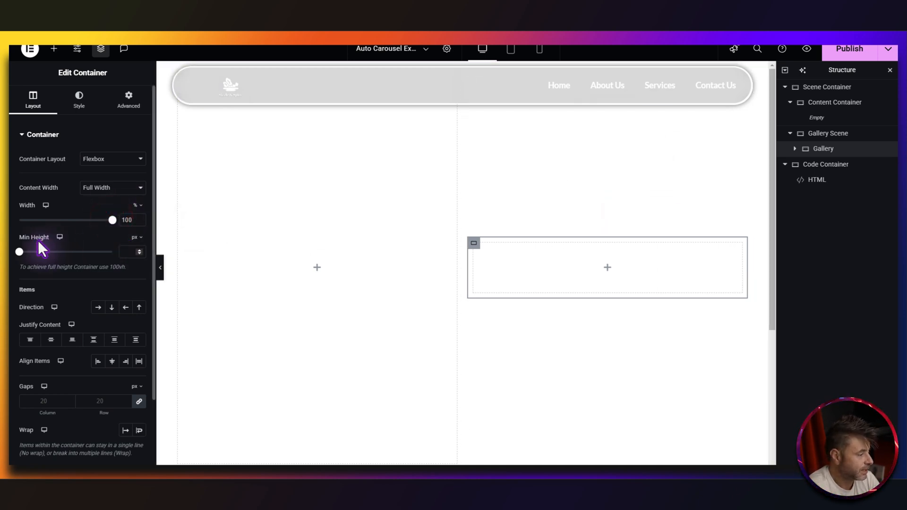
pyautogui.click(127, 252)
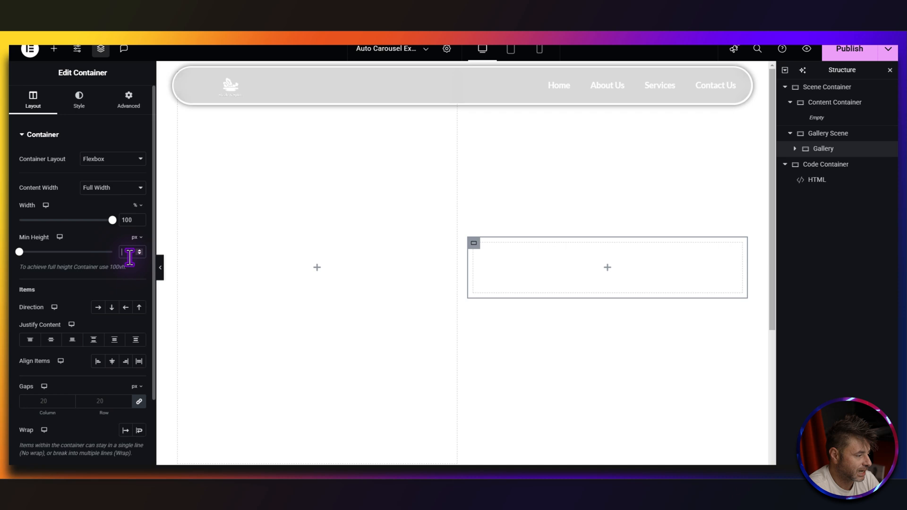
pyautogui.write('215')
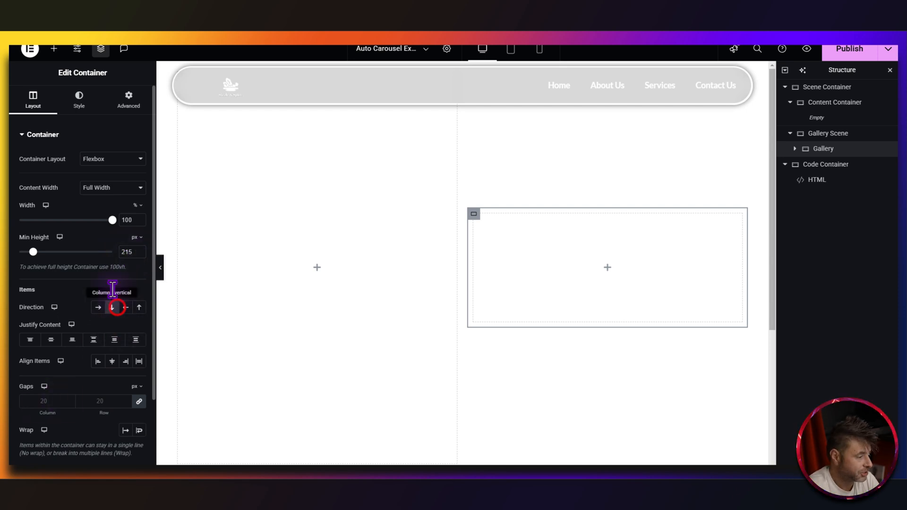
# Set the Gallery container to column direction with items and content centred.
pyautogui.click(111, 307)
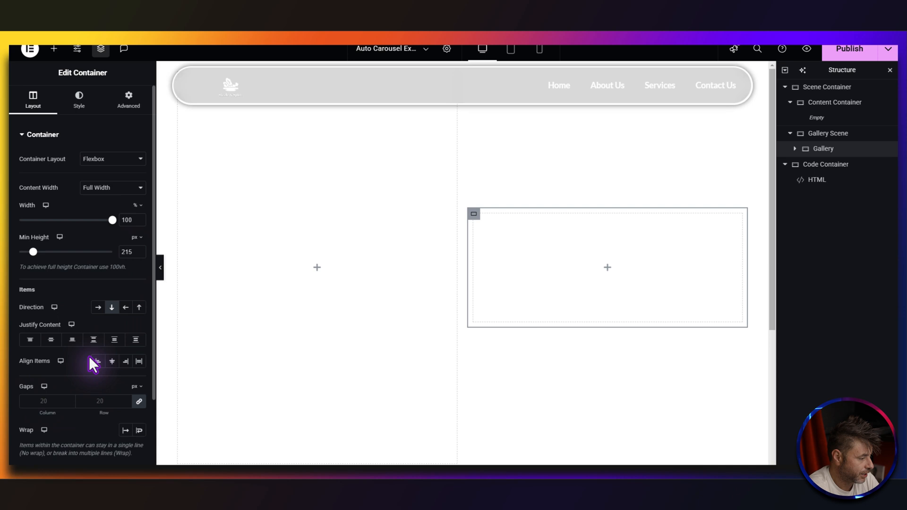
pyautogui.click(51, 340)
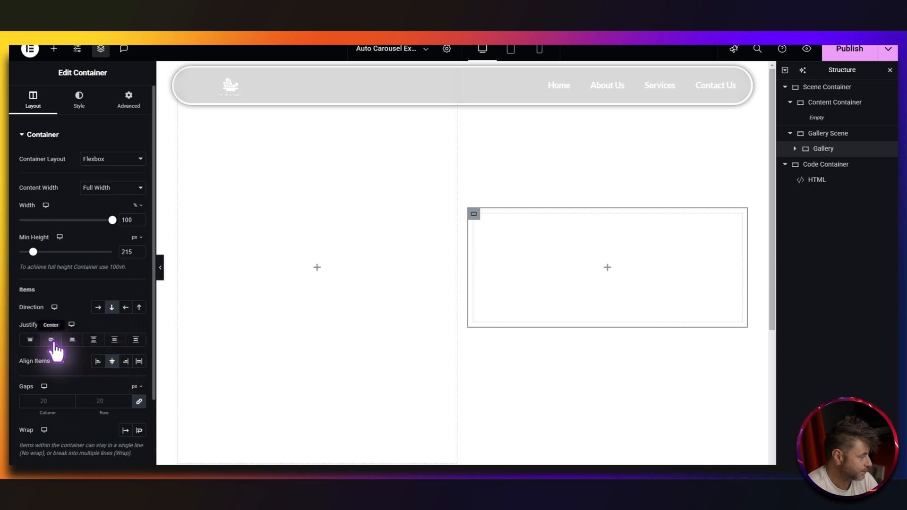
pyautogui.click(128, 99)
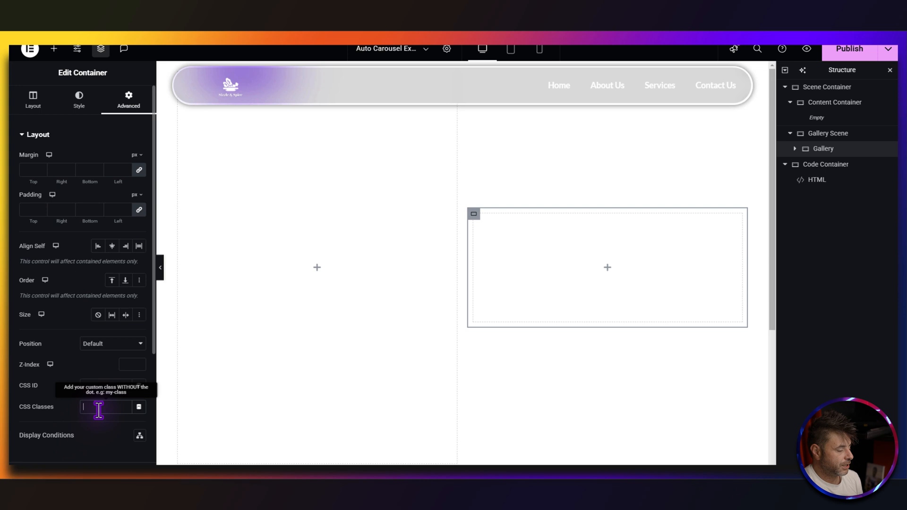
# Enter the Reboot-Auto-Gallery class name in the Gallery container's CSS Classes field.
pyautogui.write('Reboot-Auto-Gal')
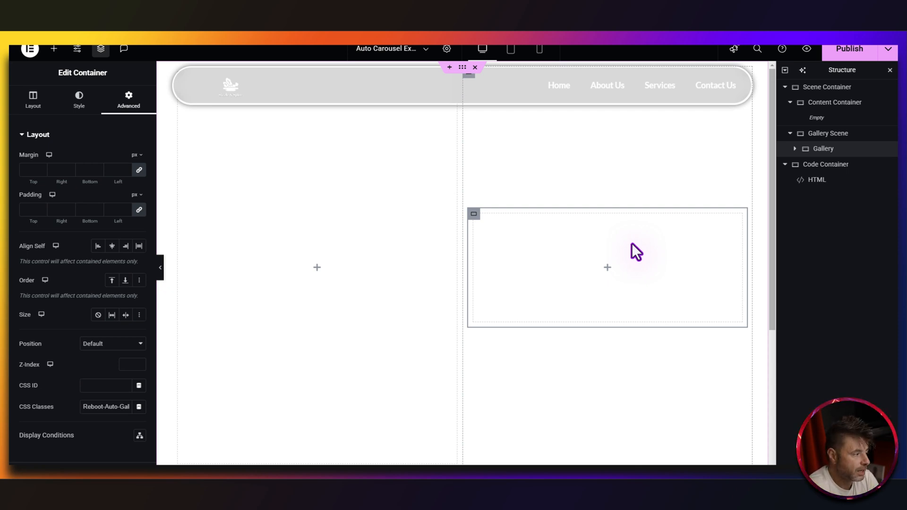
pyautogui.moveTo(531, 283)
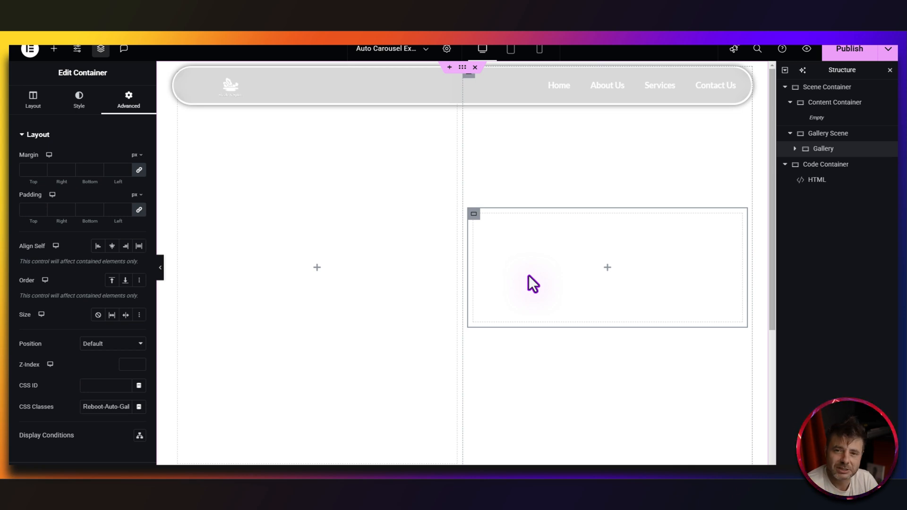
pyautogui.moveTo(52, 48)
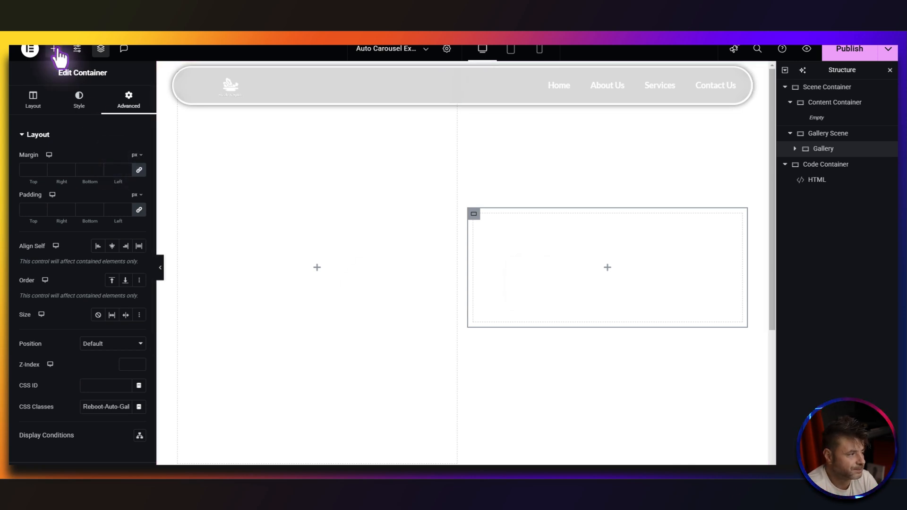
# Drop an Image widget into the Gallery container showing the perfume photo.
pyautogui.click(52, 49)
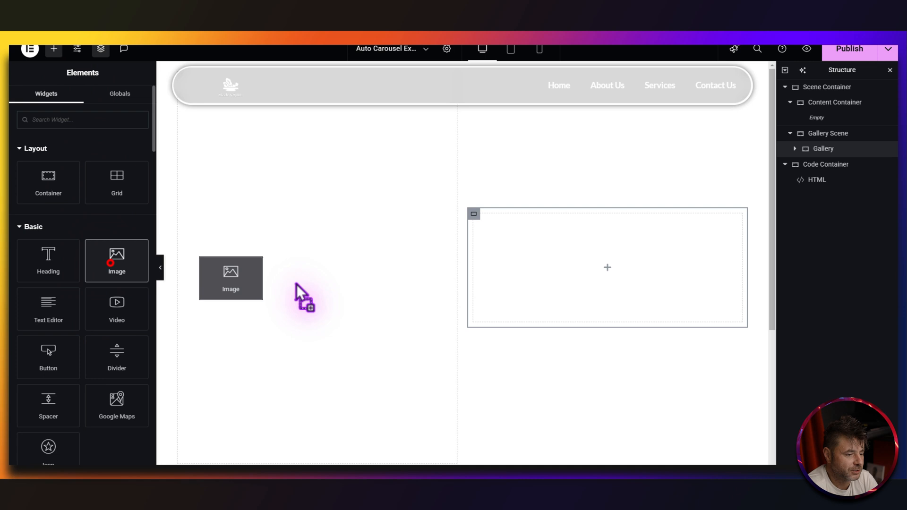
pyautogui.moveTo(230, 278); pyautogui.dragTo(607, 267)
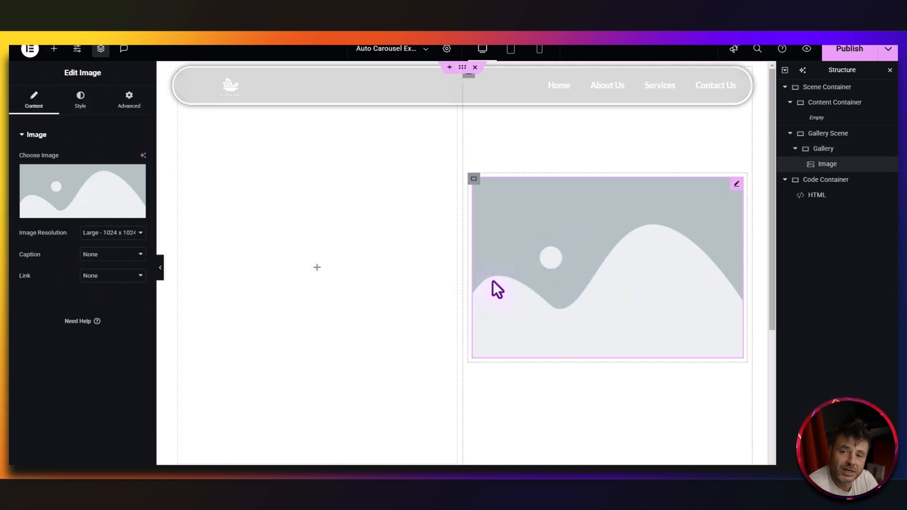
pyautogui.click(82, 191)
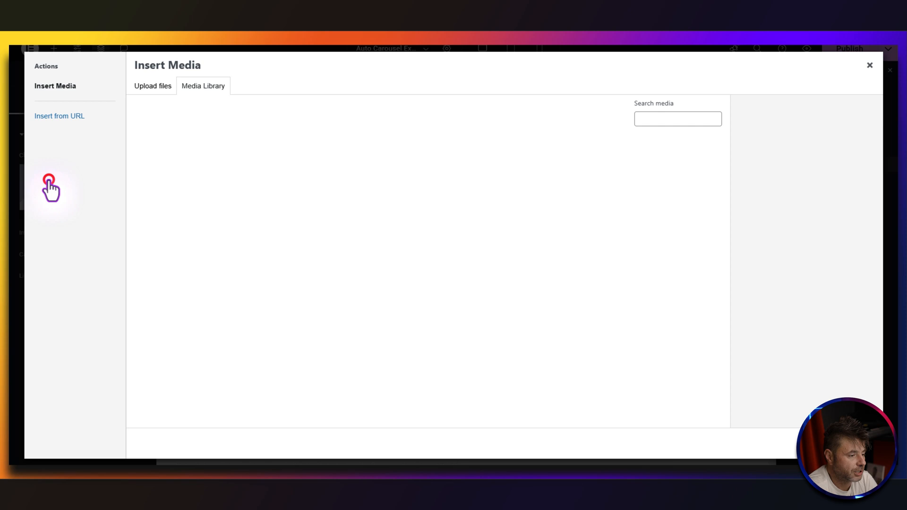
pyautogui.click(460, 242)
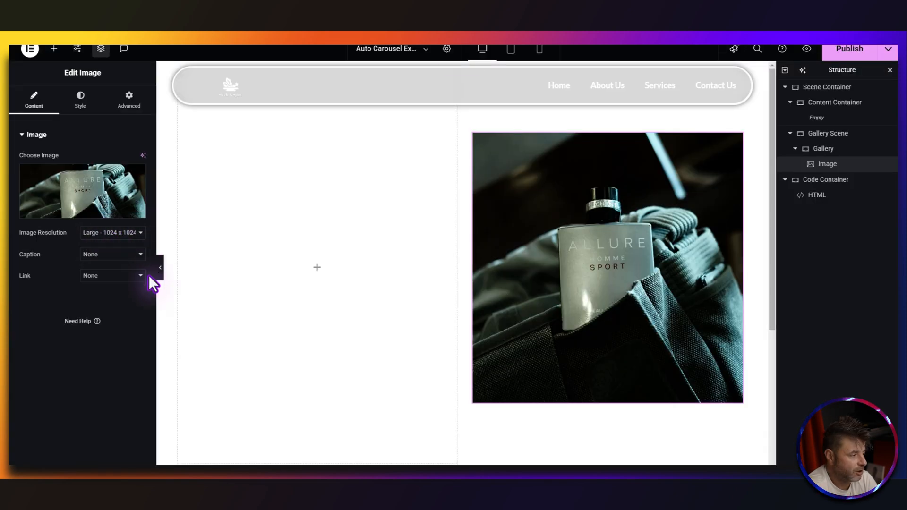
# Style the image 200×200px with Object Fit Cover and 10px border radius.
pyautogui.click(79, 99)
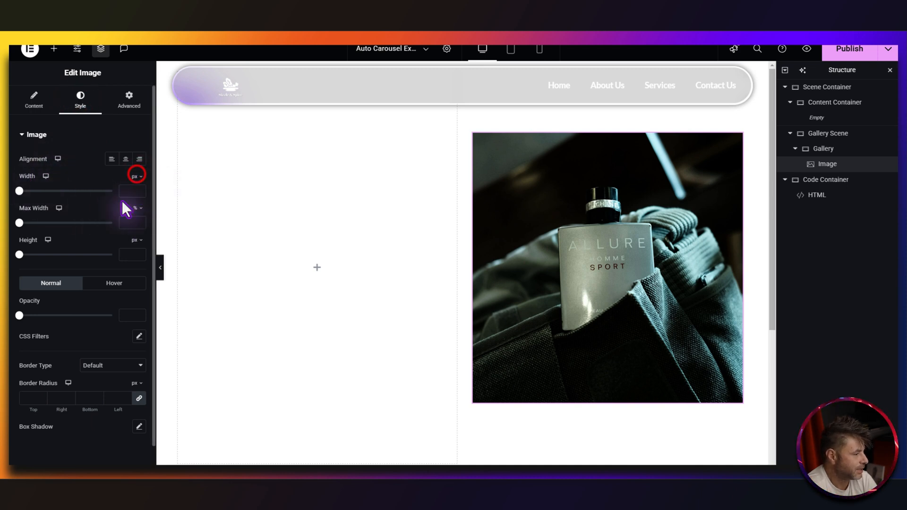
pyautogui.write('200')
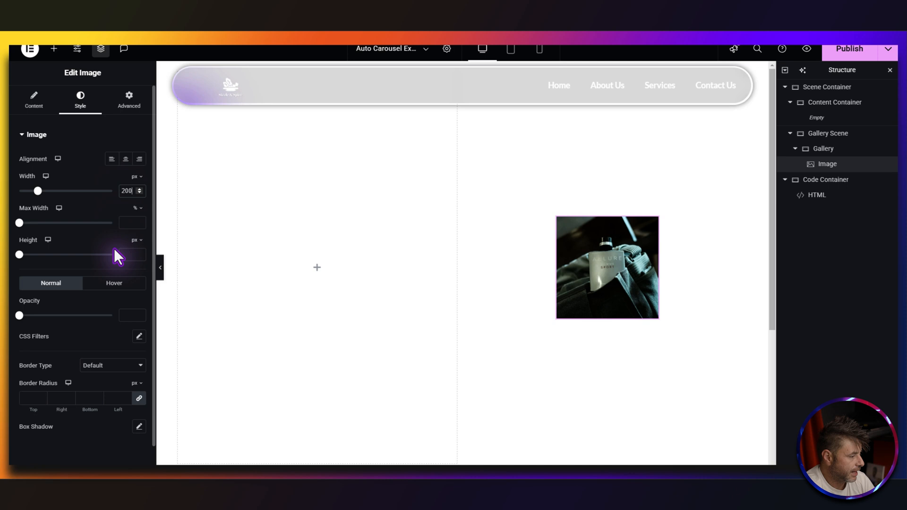
pyautogui.click(131, 254)
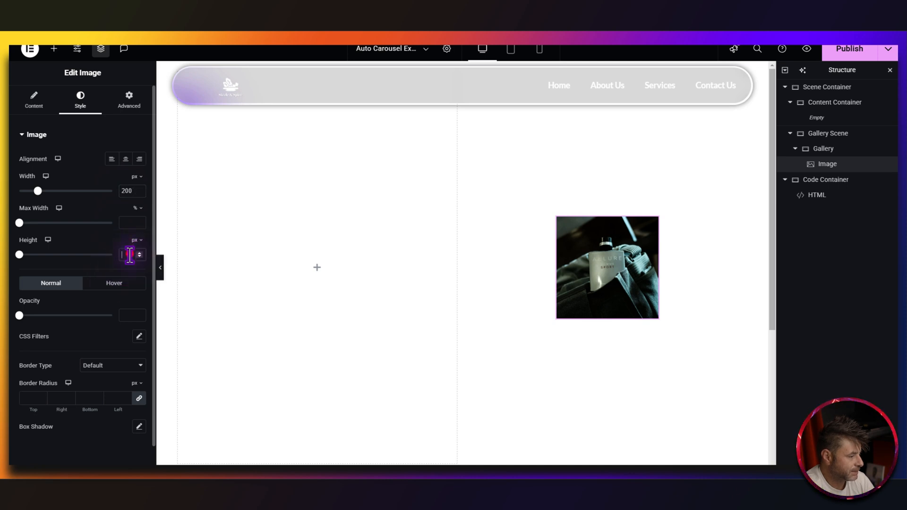
pyautogui.click(110, 275)
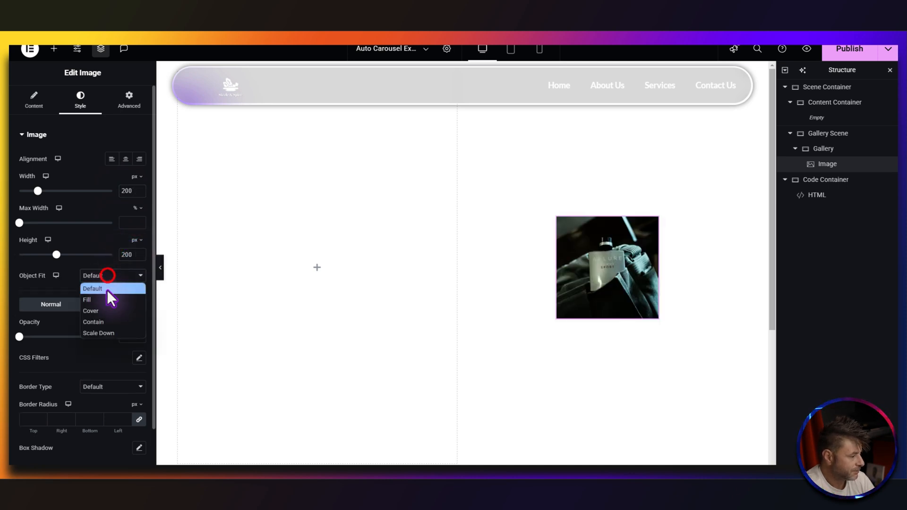
pyautogui.click(90, 311)
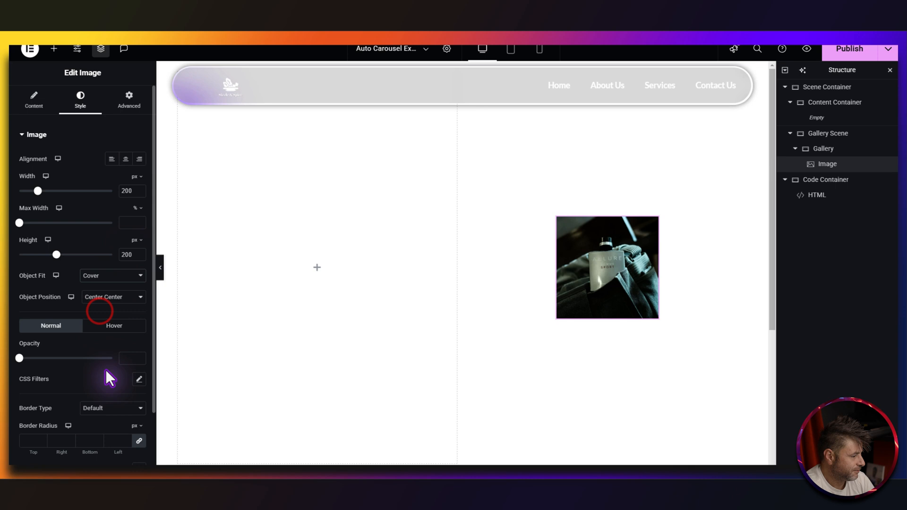
pyautogui.click(33, 441)
pyautogui.write('10')
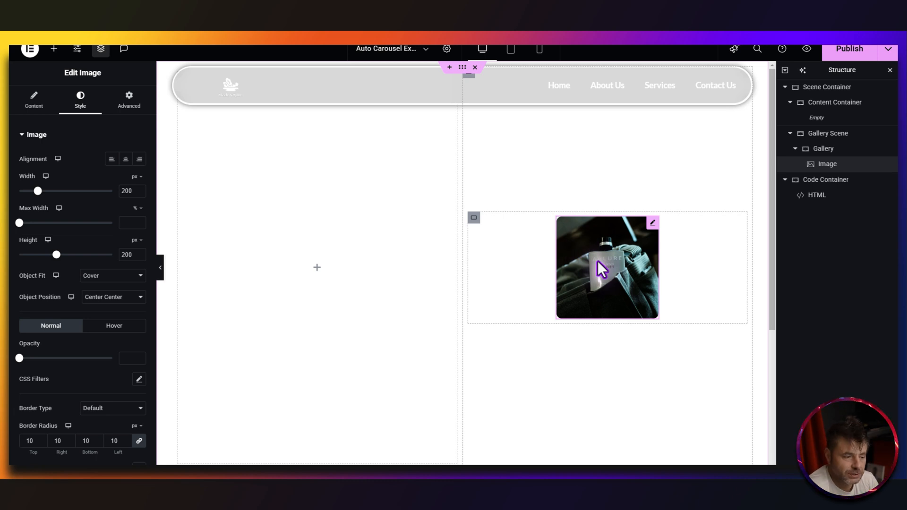
pyautogui.moveTo(589, 327)
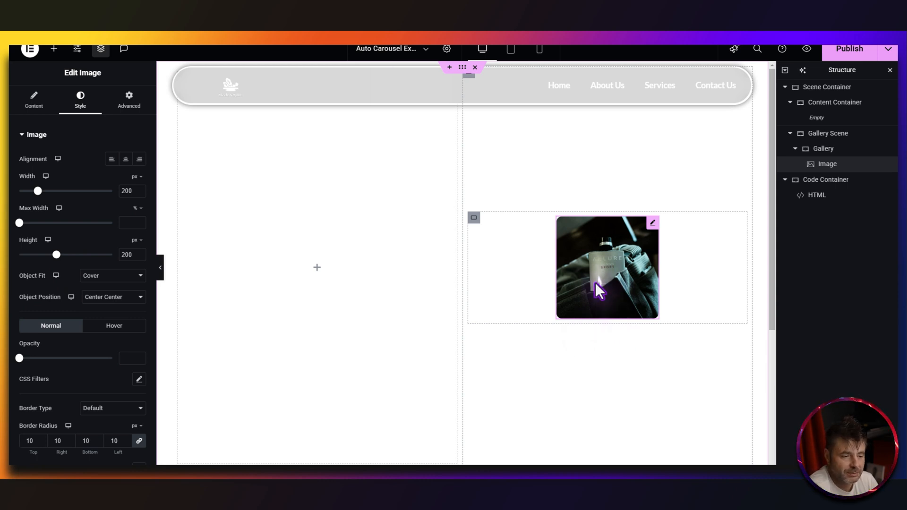
pyautogui.moveTo(619, 281)
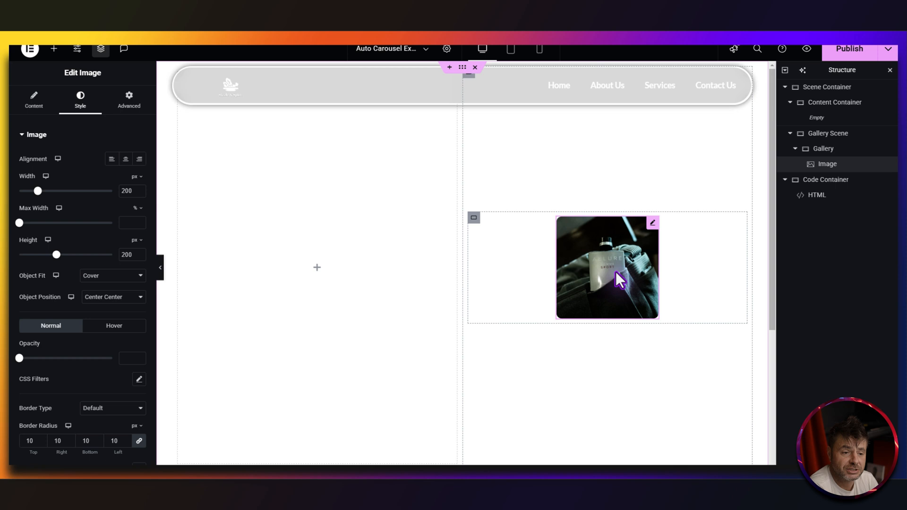
# Duplicate the perfume image and swap the copies to sneakers, laptop, sushi and oranges photos.
pyautogui.rightClick(619, 280)
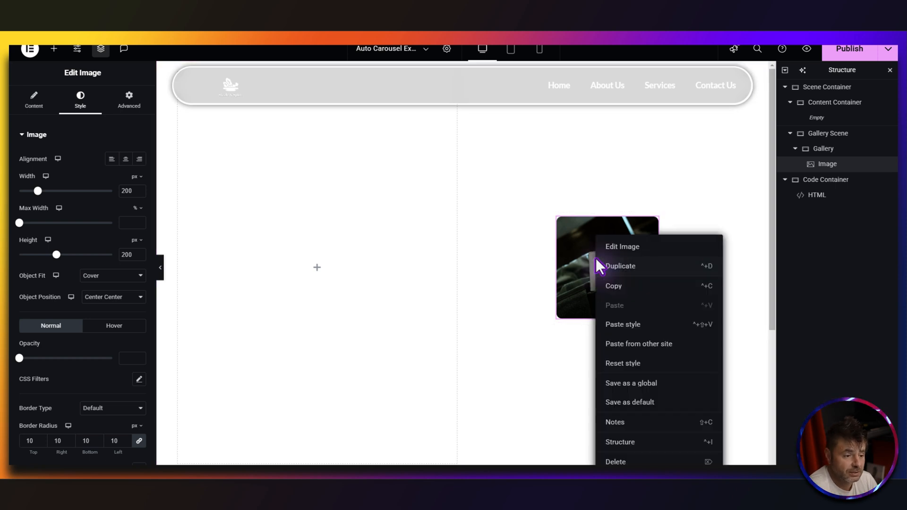
pyautogui.click(619, 265)
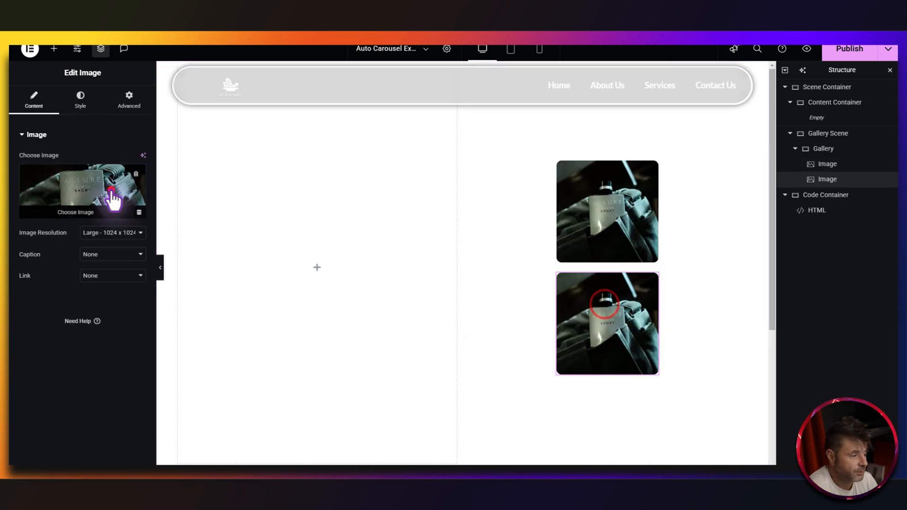
pyautogui.click(82, 191)
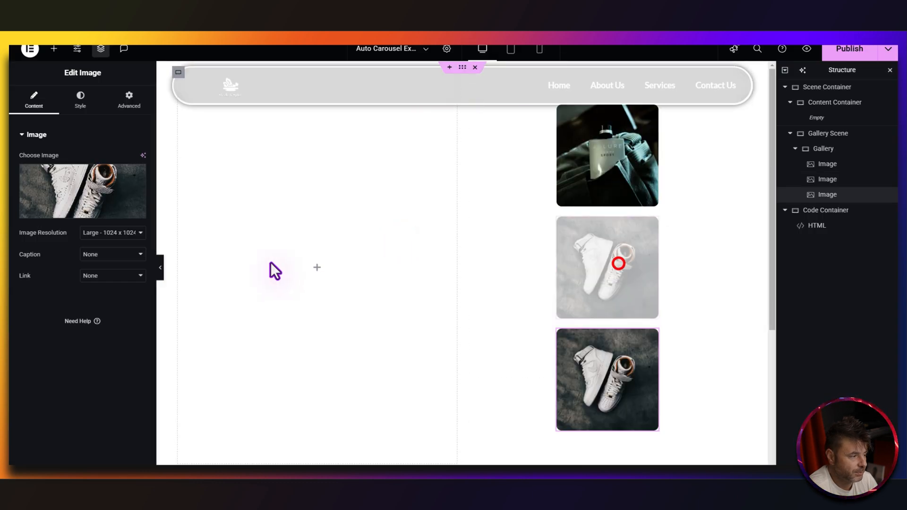
pyautogui.click(82, 191)
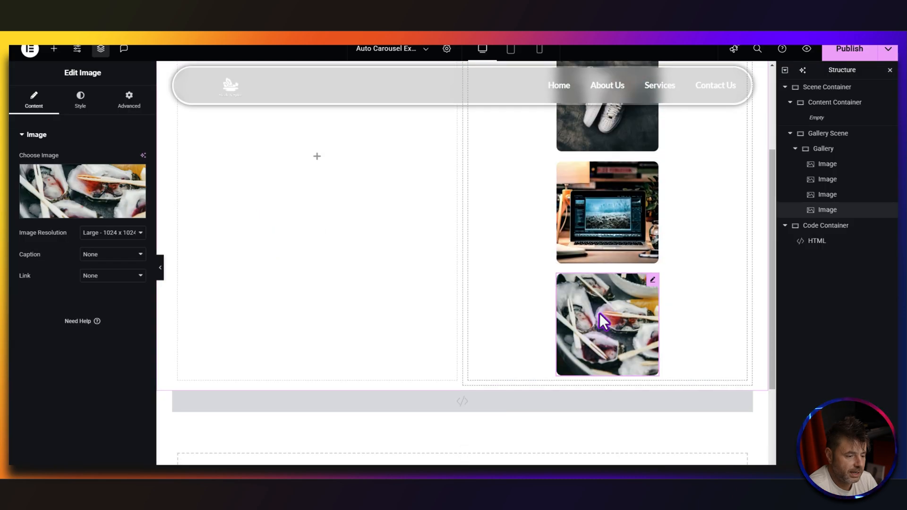
pyautogui.click(81, 191)
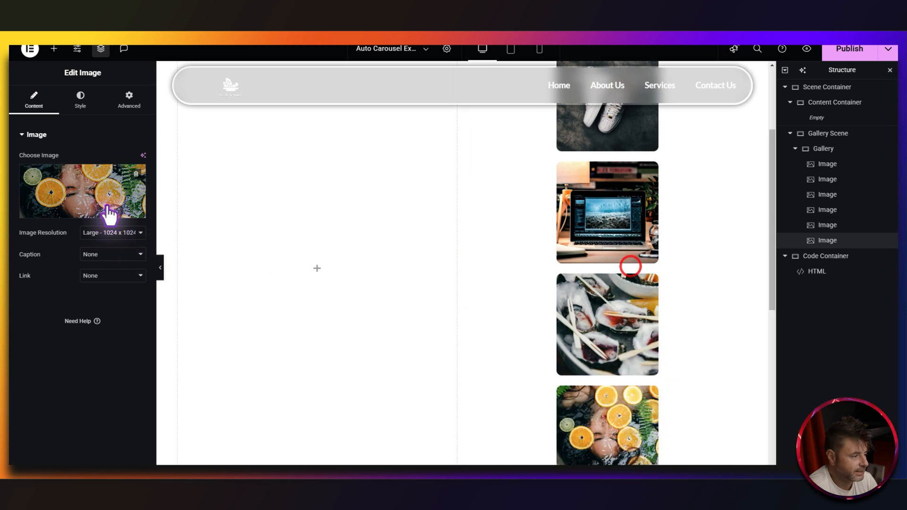
pyautogui.click(82, 191)
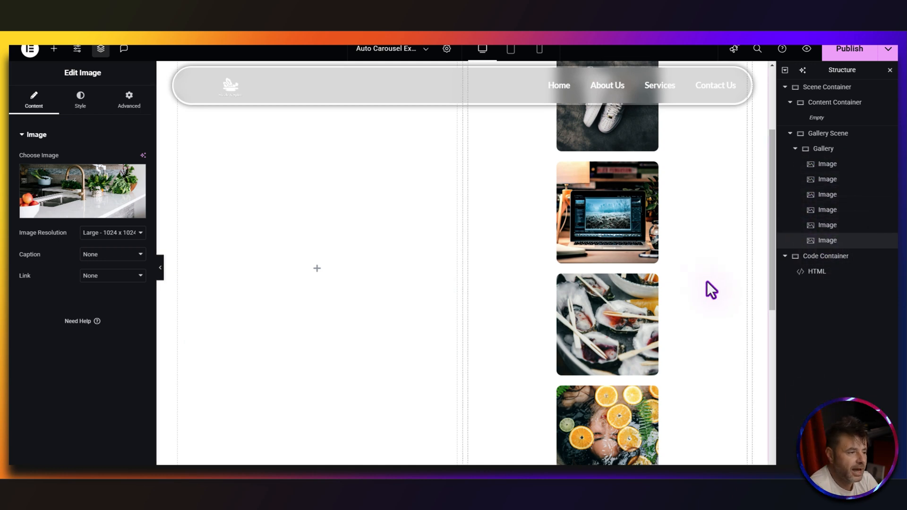
pyautogui.moveTo(704, 290)
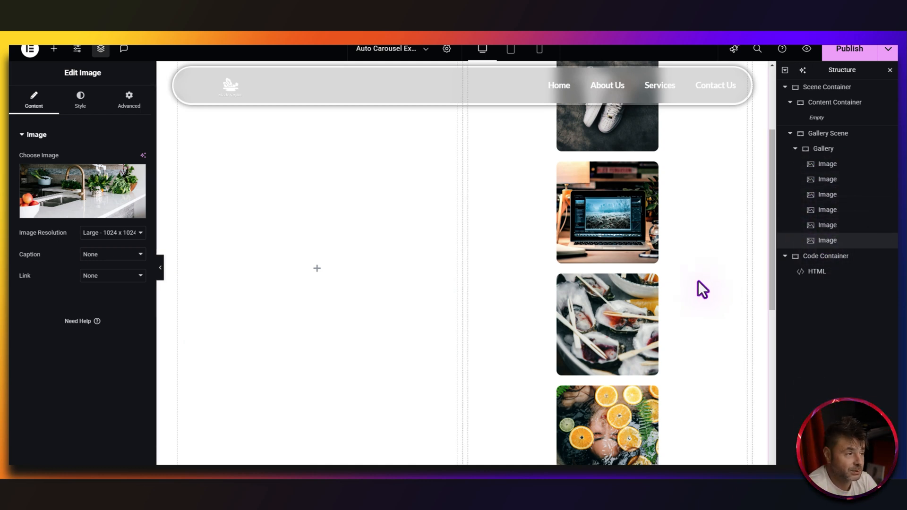
pyautogui.moveTo(743, 196)
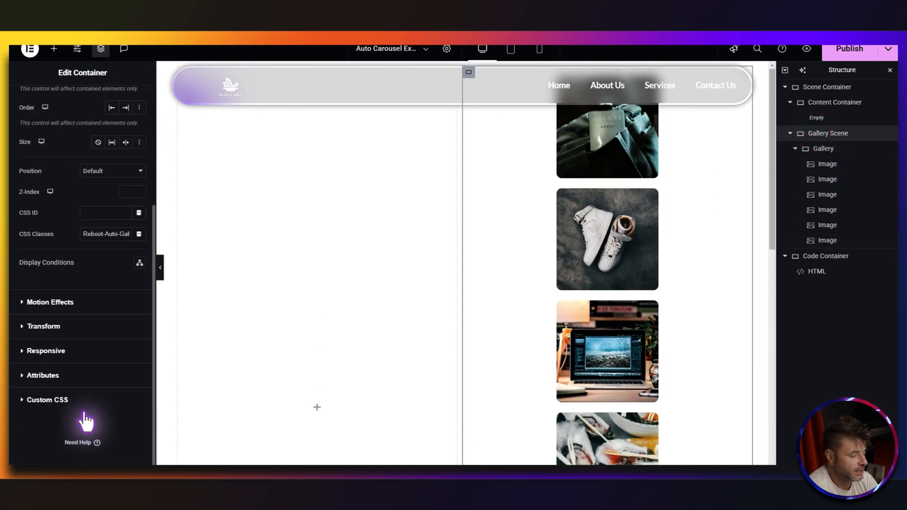
# Paste the Reboot-Auto-Gallery-Parent CSS (relative position, flex display) into Gallery Scene's Custom CSS.
pyautogui.click(47, 400)
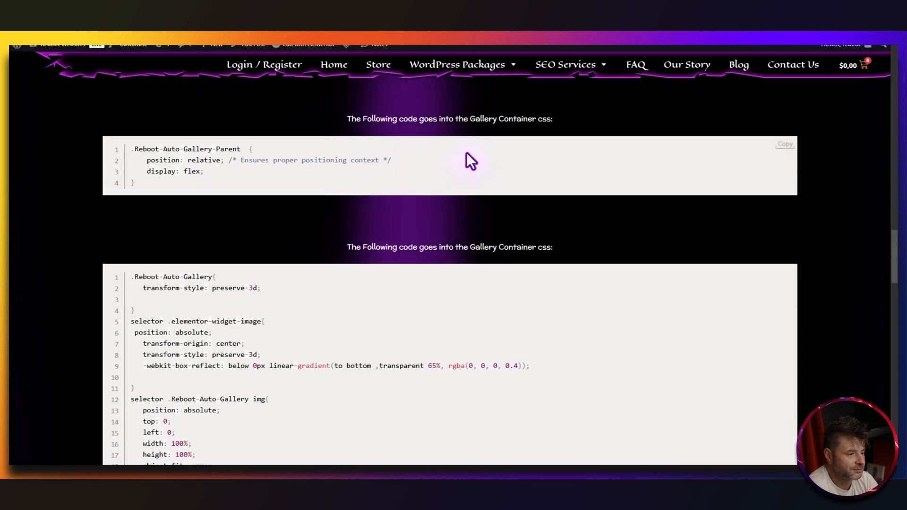
pyautogui.scroll(-3)
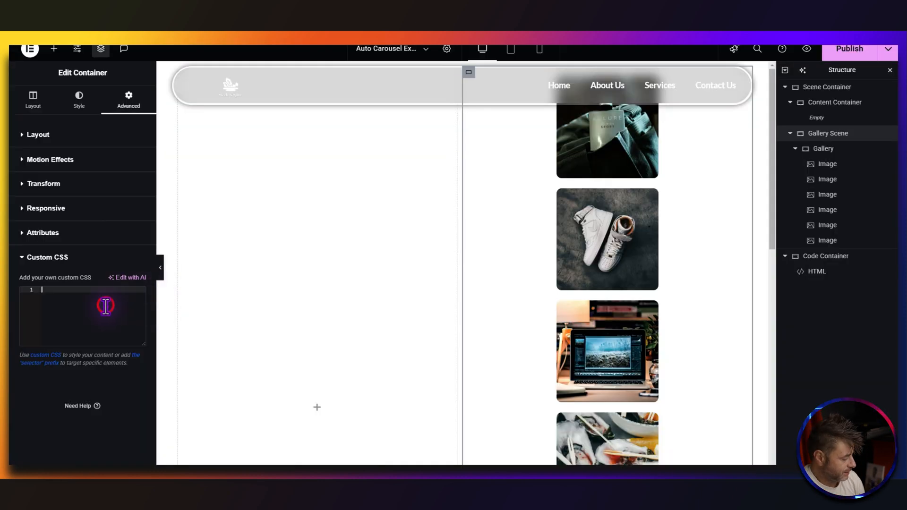
pyautogui.click(130, 277)
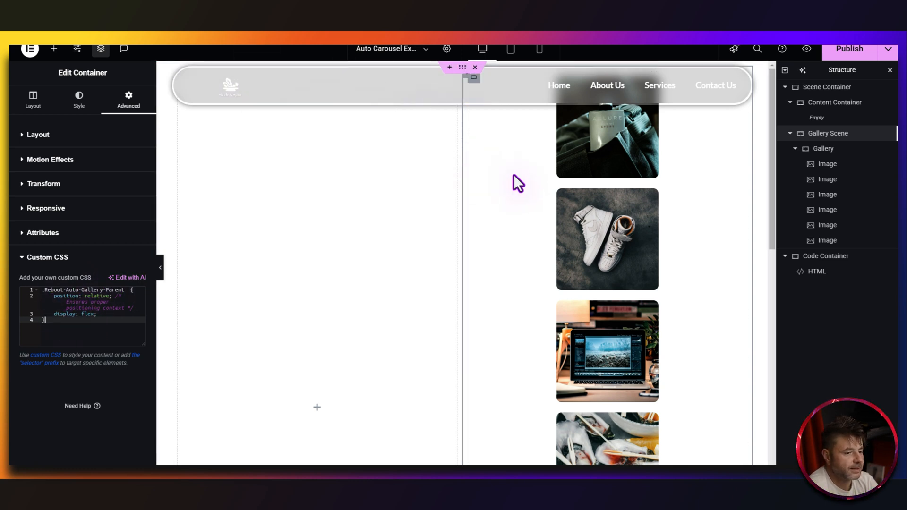
pyautogui.click(823, 149)
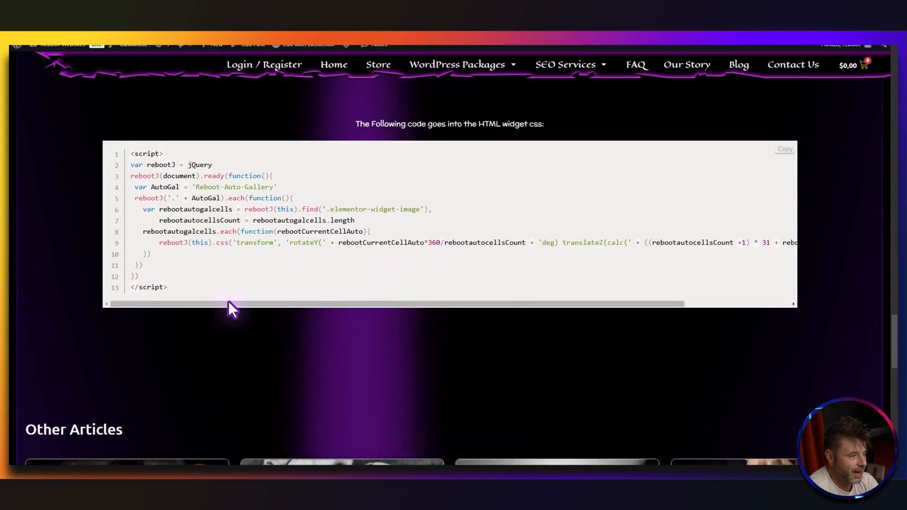
# Paste the 3D carousel jQuery rotation script into the Code Container's HTML widget.
pyautogui.click(784, 149)
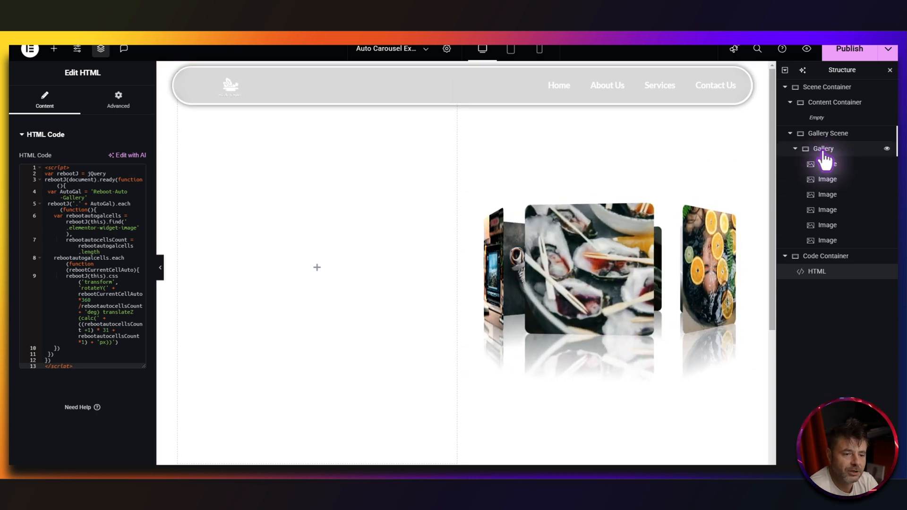
# Open the Gallery container's Layout settings and test the Min Height slider at several values.
pyautogui.click(822, 148)
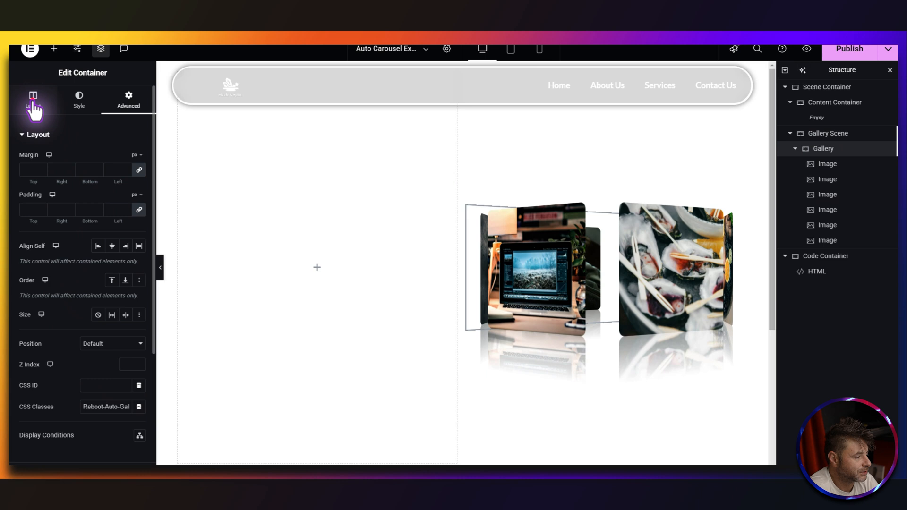
pyautogui.click(33, 98)
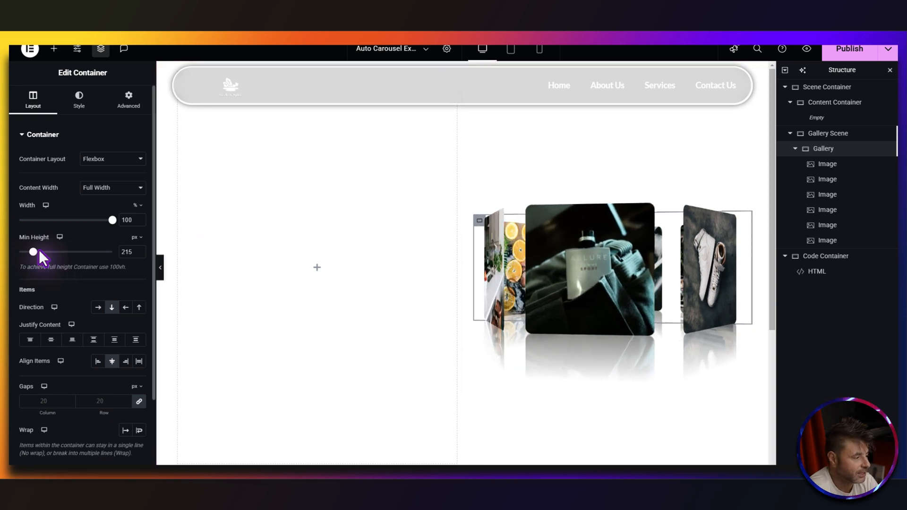
pyautogui.moveTo(33, 252); pyautogui.dragTo(24, 252)
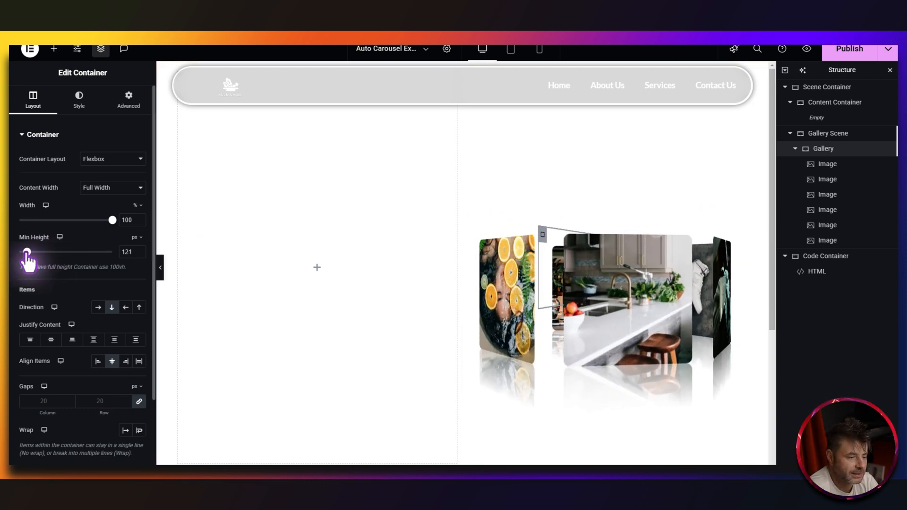
pyautogui.moveTo(26, 252); pyautogui.dragTo(22, 252)
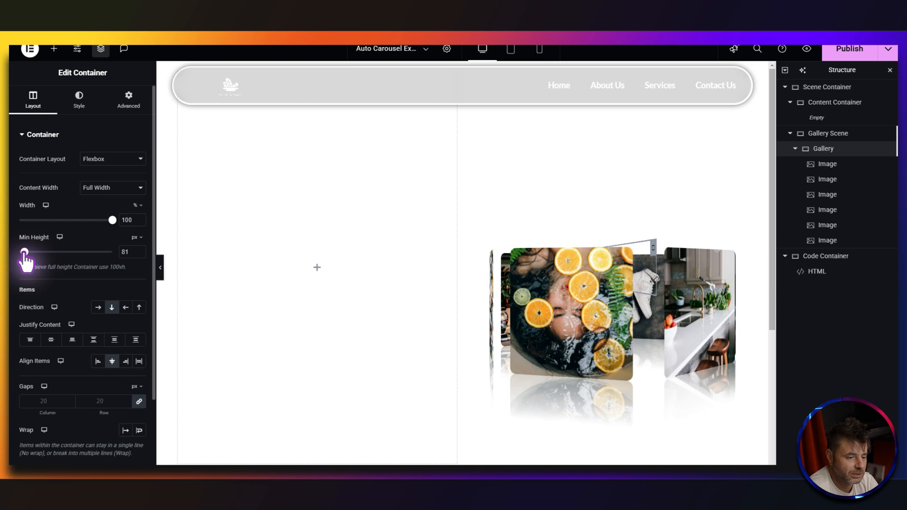
pyautogui.moveTo(23, 251); pyautogui.dragTo(21, 251)
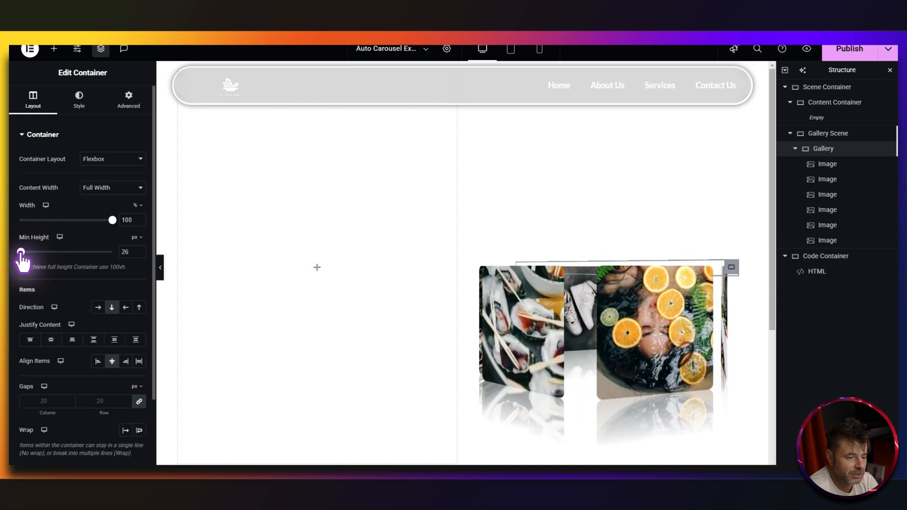
pyautogui.moveTo(23, 252); pyautogui.dragTo(18, 252)
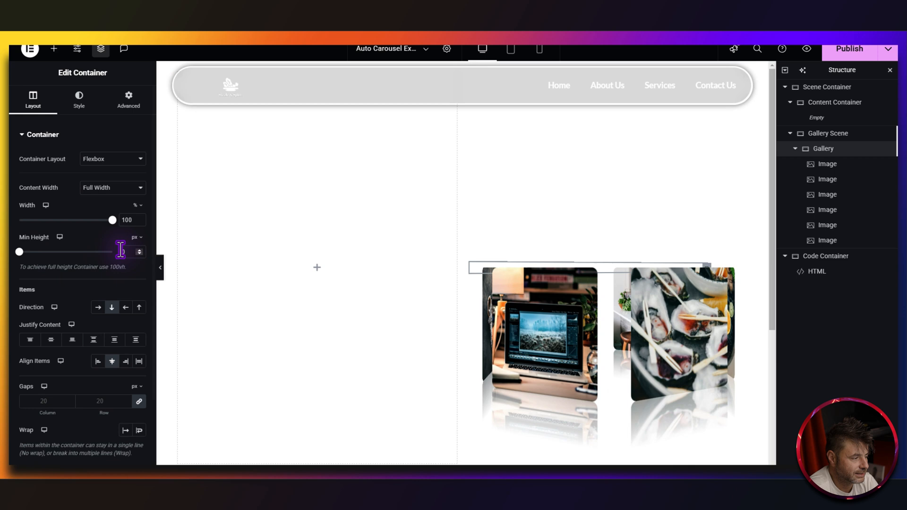
pyautogui.moveTo(19, 251); pyautogui.dragTo(32, 251)
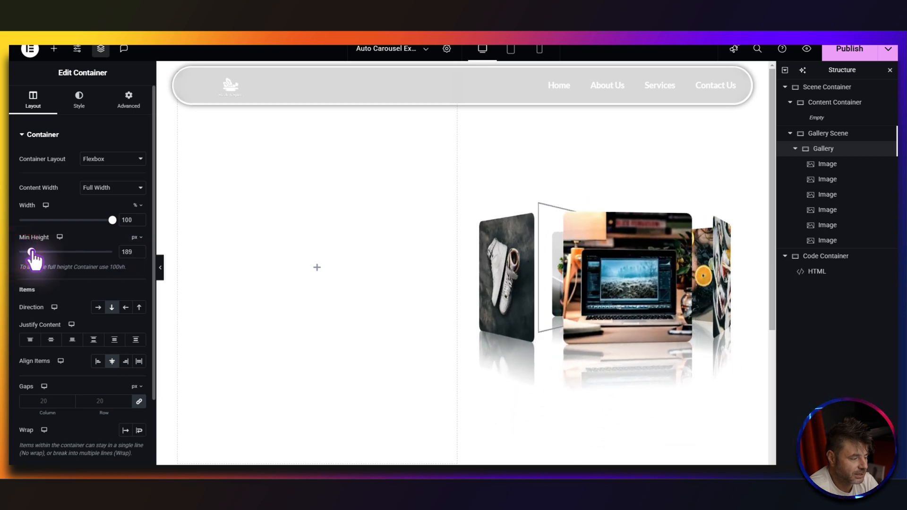
pyautogui.moveTo(32, 252); pyautogui.dragTo(49, 252)
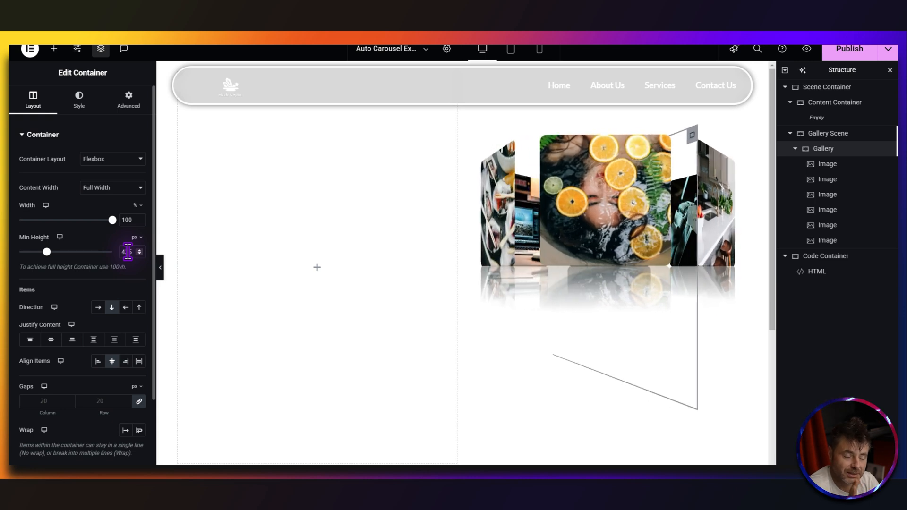
# Enter 425, then settle the Gallery's minimum height at 215 px.
pyautogui.write('425')
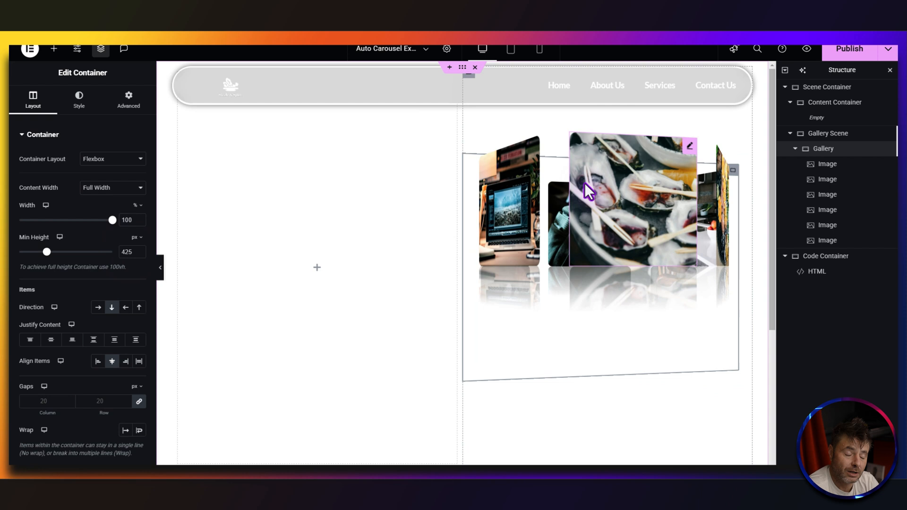
pyautogui.click(127, 251)
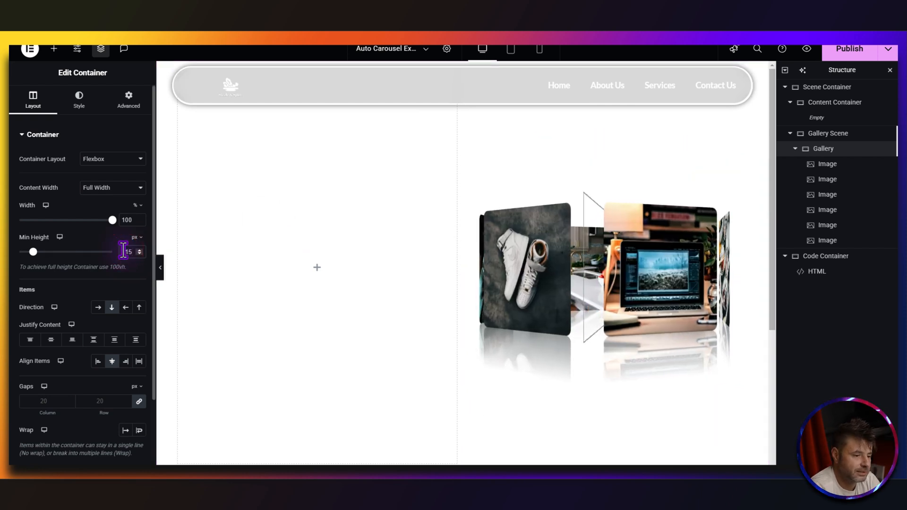
pyautogui.write('215')
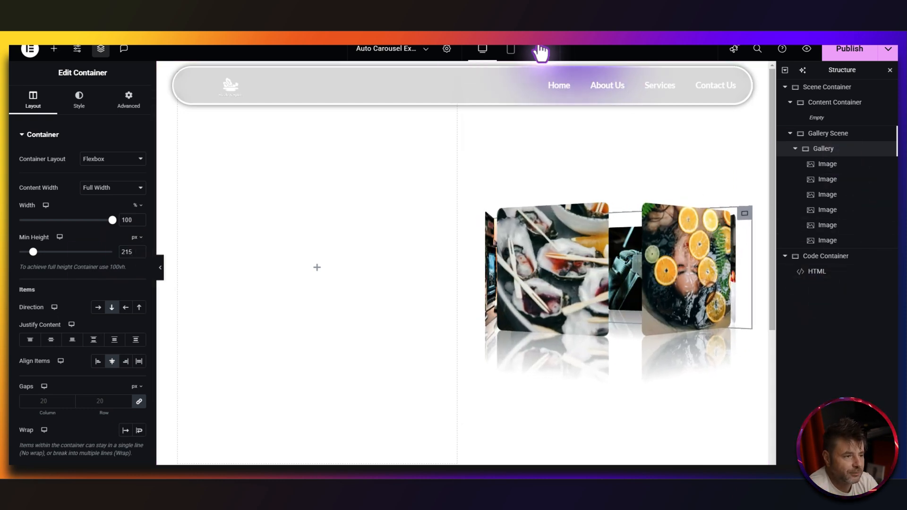
# In mobile view, change the Gallery's top margin from 0 to -300 px.
pyautogui.click(539, 49)
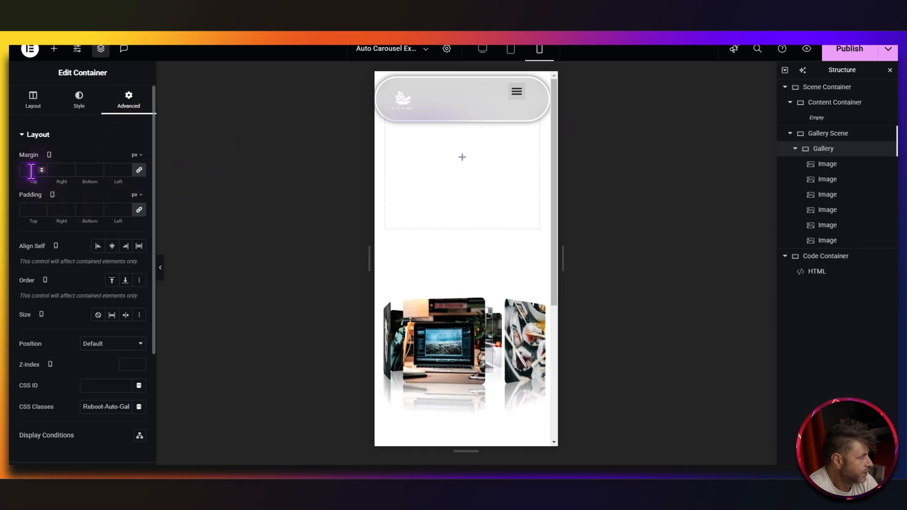
pyautogui.write('0')
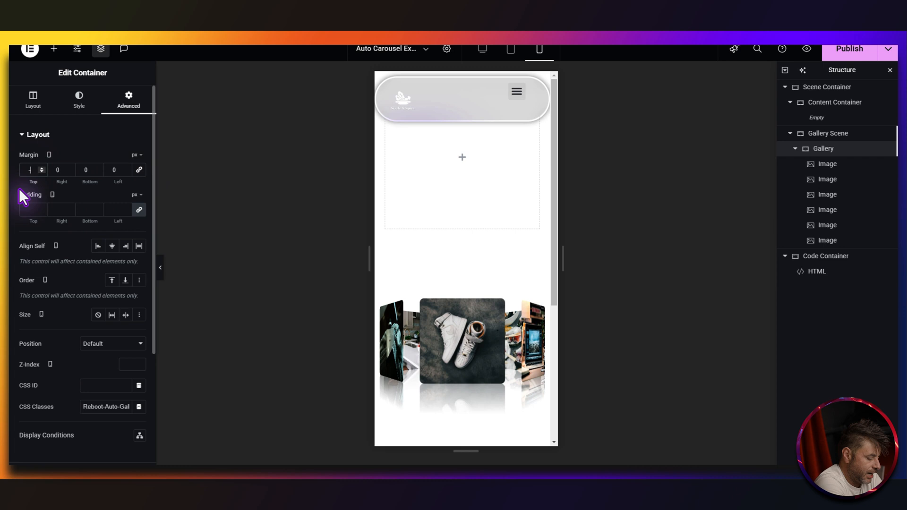
pyautogui.write('-300')
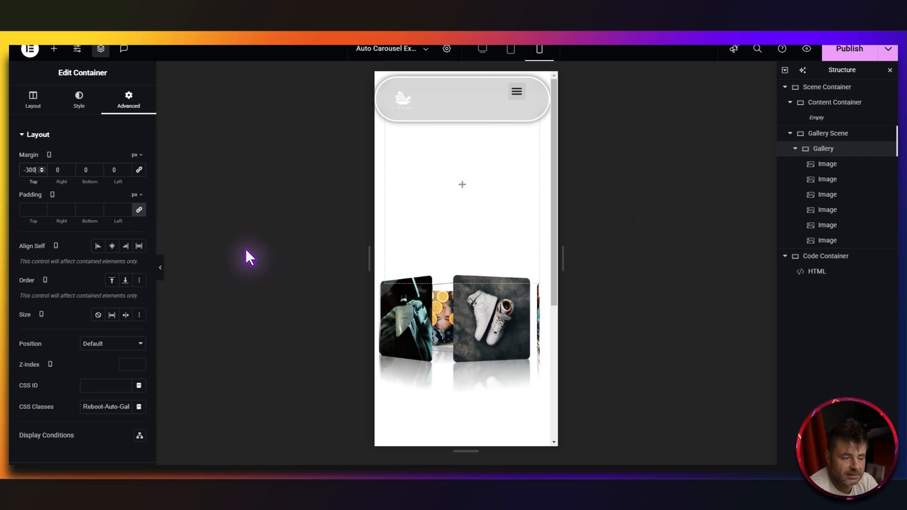
pyautogui.moveTo(572, 119)
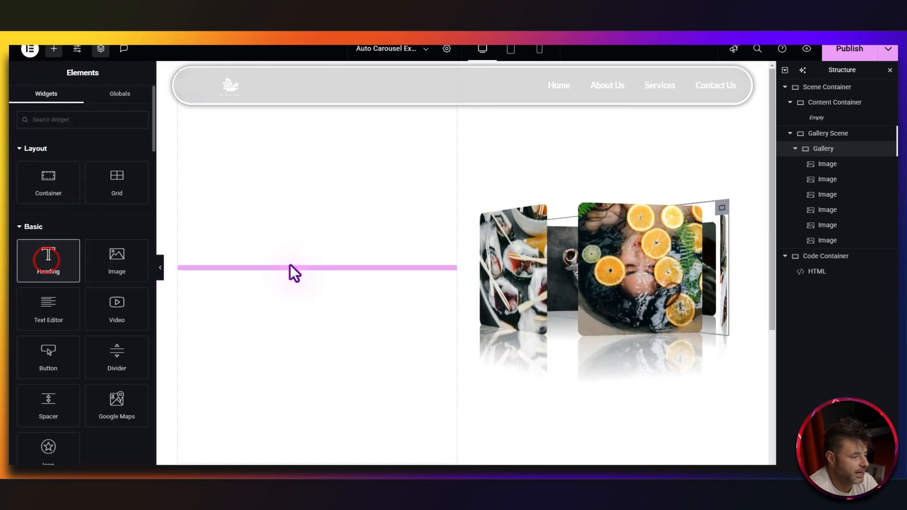
# Add a heading to the left column and right-align the heading and paragraph.
pyautogui.click(295, 268)
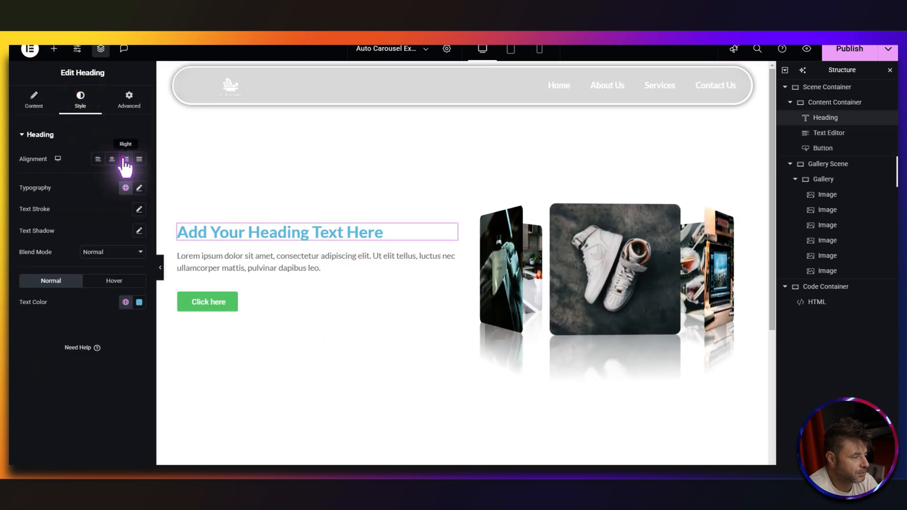
pyautogui.click(139, 301)
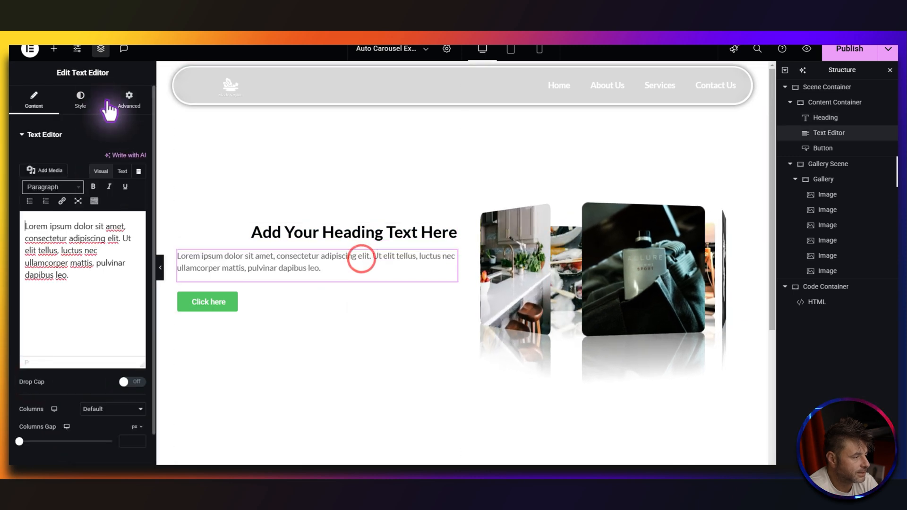
pyautogui.click(80, 98)
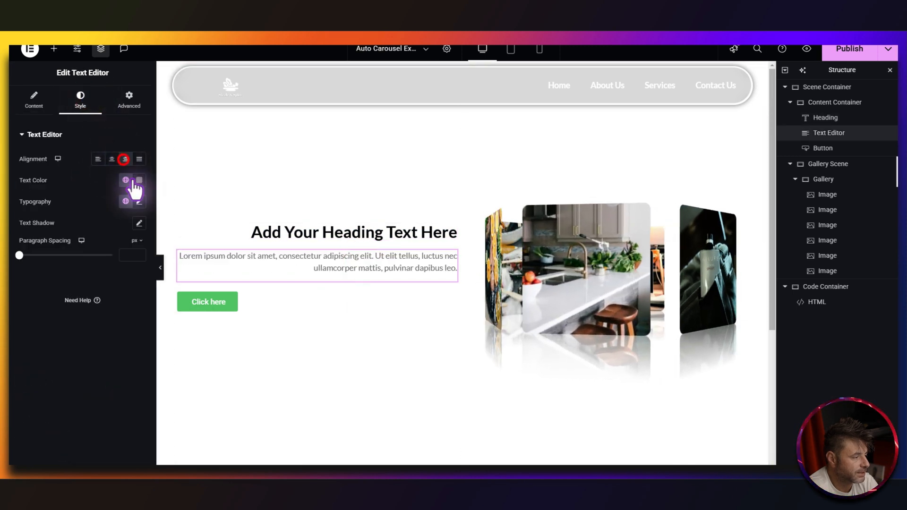
pyautogui.click(208, 301)
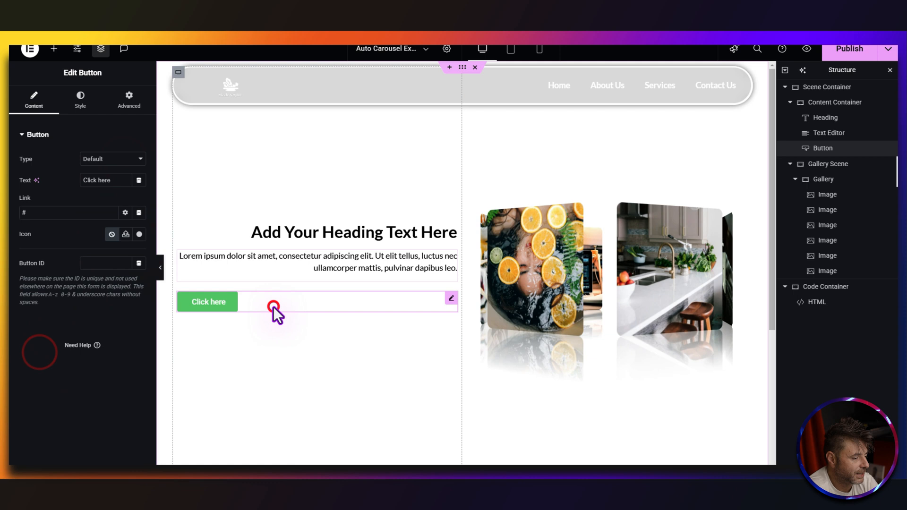
# Style the button: size 18 text, no background, solid border, radius 50, black hover colours.
pyautogui.click(80, 98)
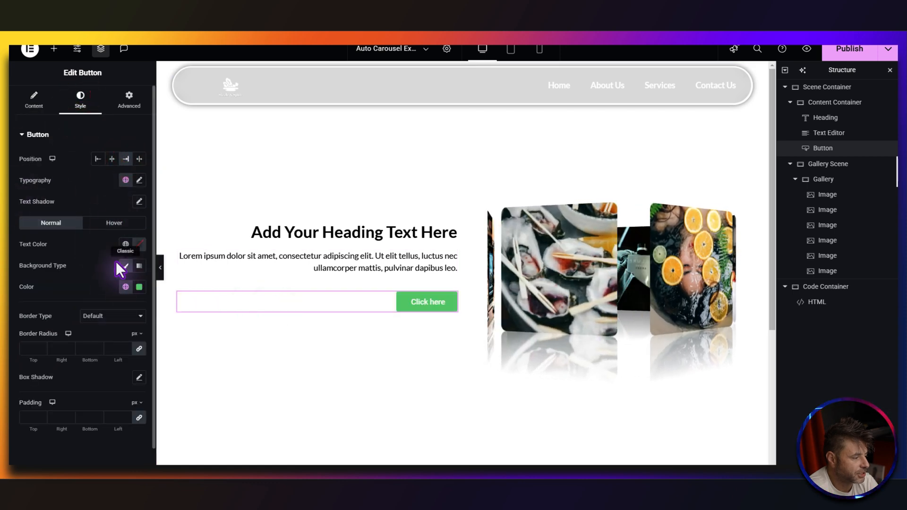
pyautogui.click(139, 180)
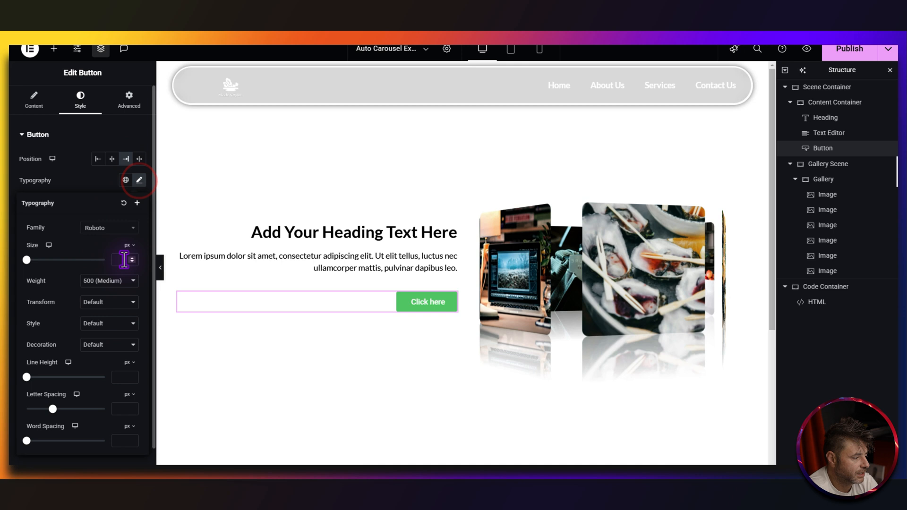
pyautogui.write('18')
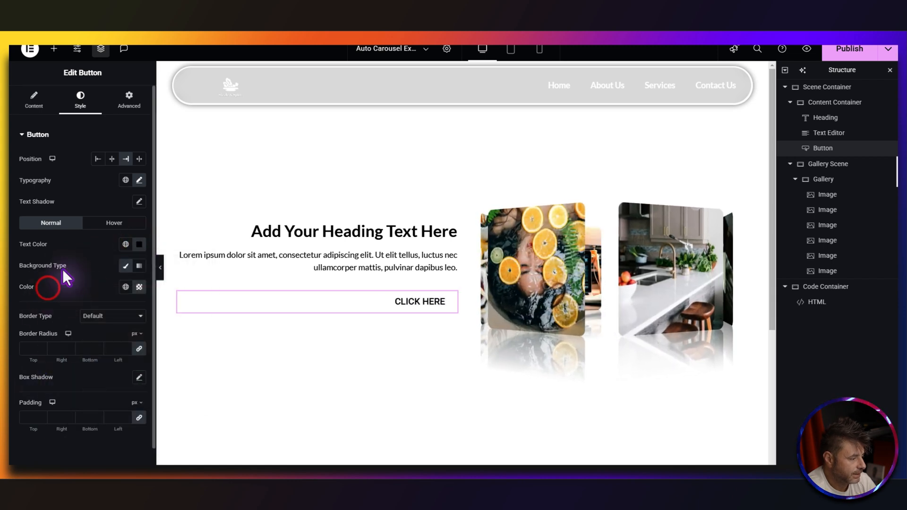
pyautogui.click(110, 316)
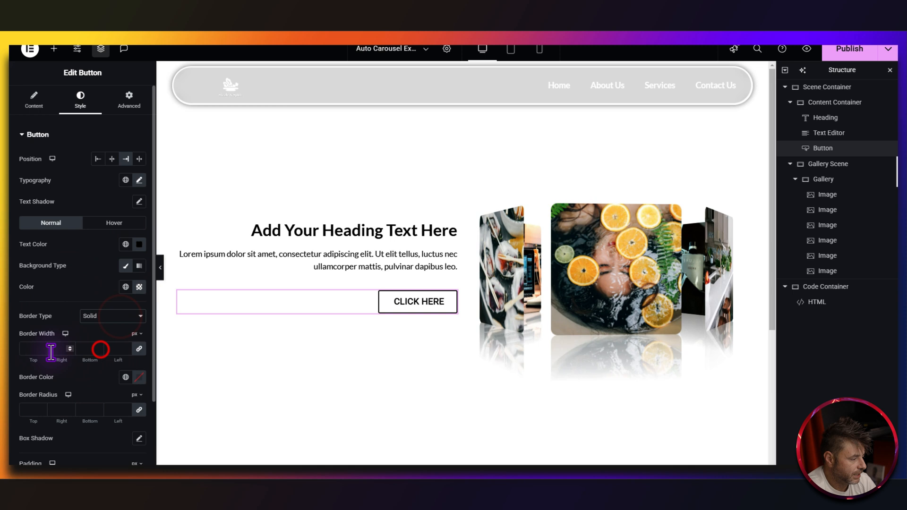
pyautogui.click(139, 377)
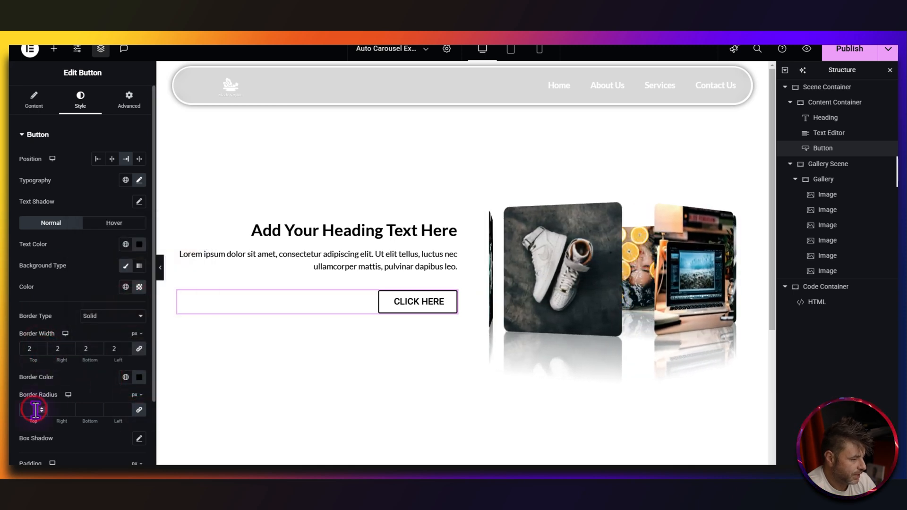
pyautogui.write('50')
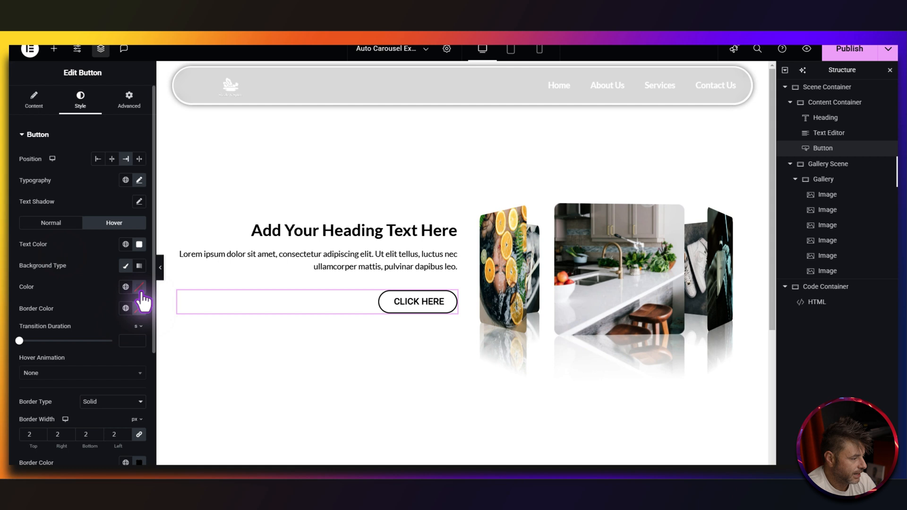
pyautogui.click(139, 286)
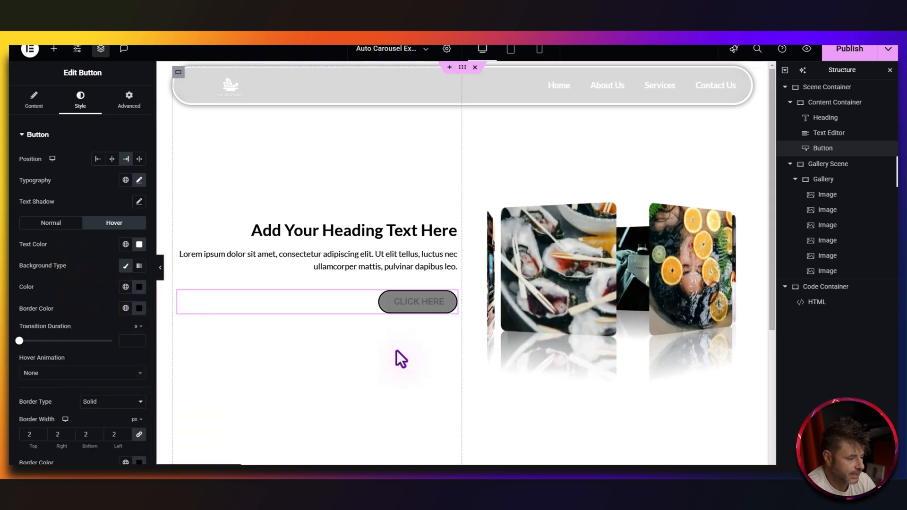
pyautogui.click(540, 49)
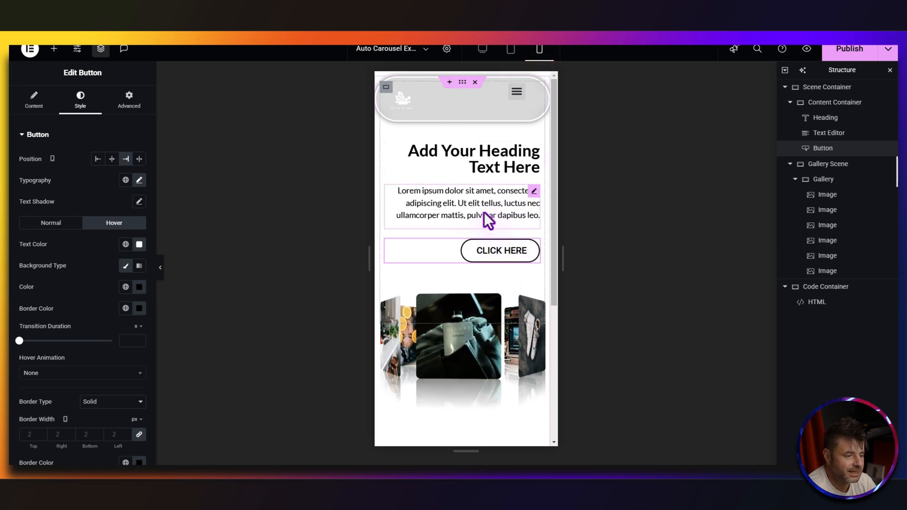
# In mobile view, drag the Gallery's Min Height slider higher, above 250 px.
pyautogui.click(513, 49)
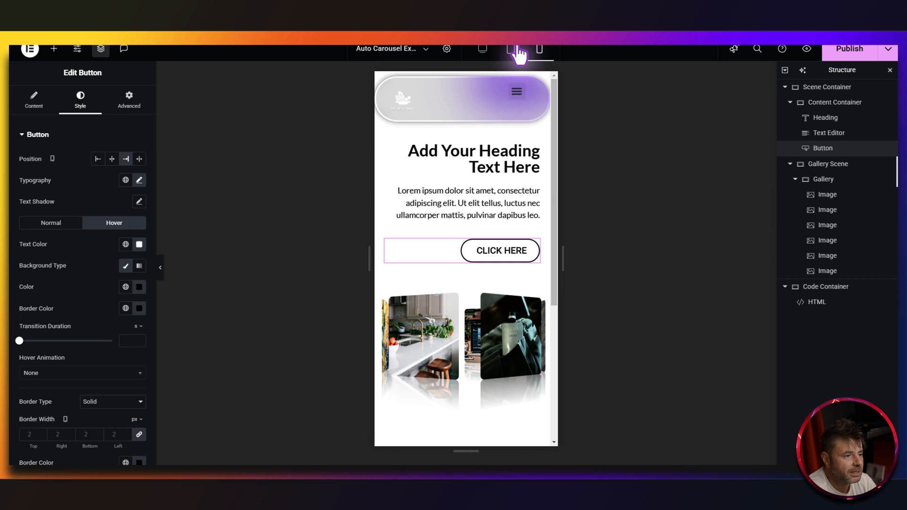
pyautogui.click(539, 48)
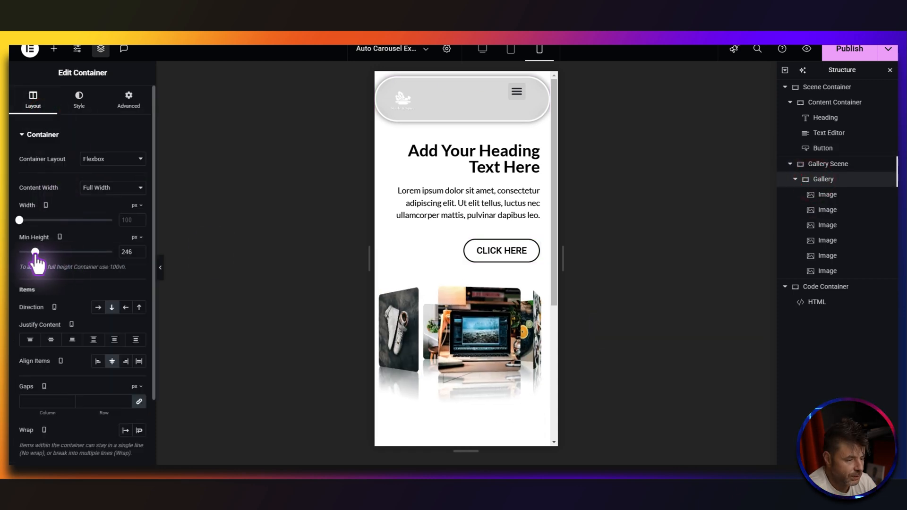
pyautogui.moveTo(35, 252); pyautogui.dragTo(39, 252)
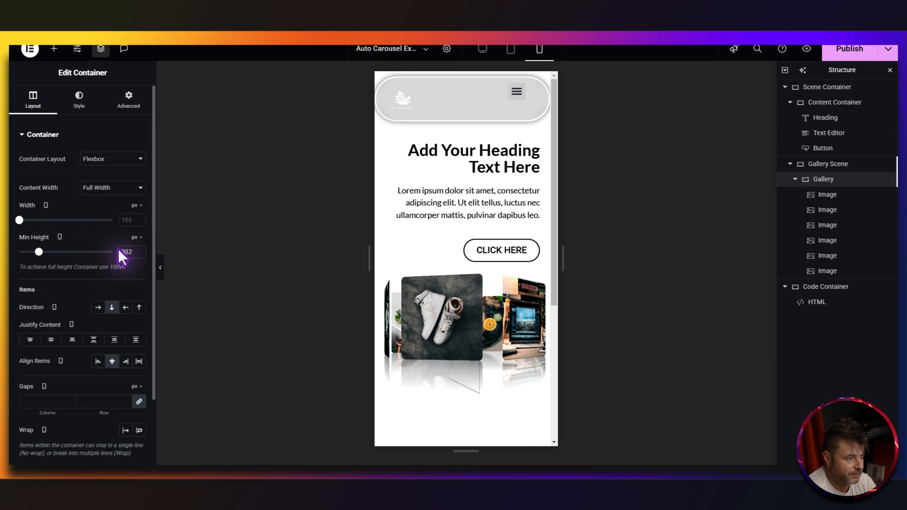